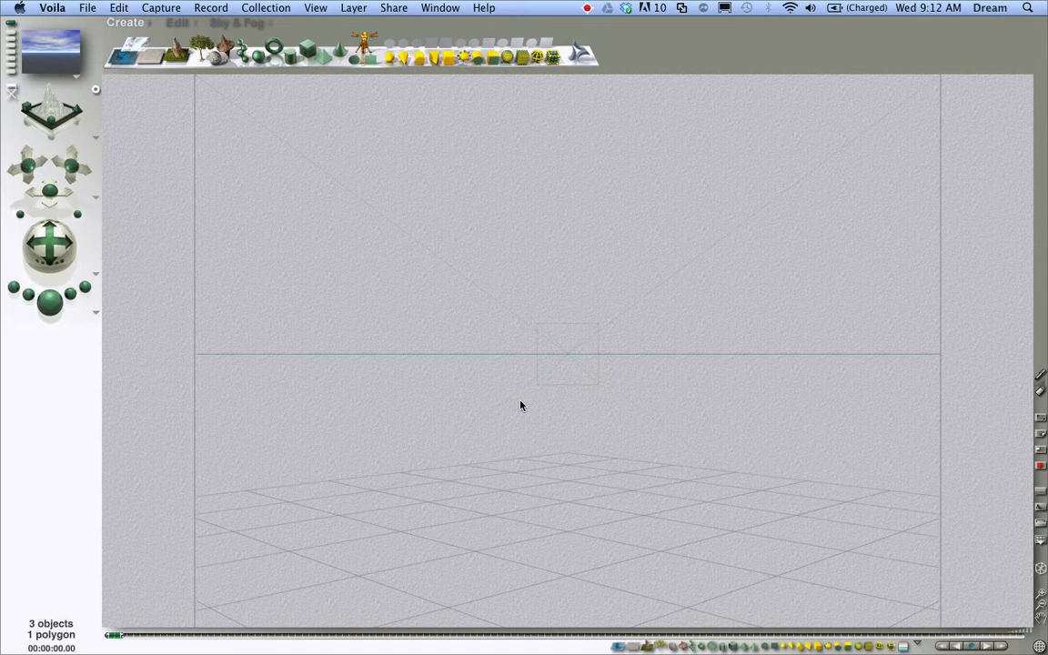
{"action": "mouse_move", "coordinate": [57, 262]}
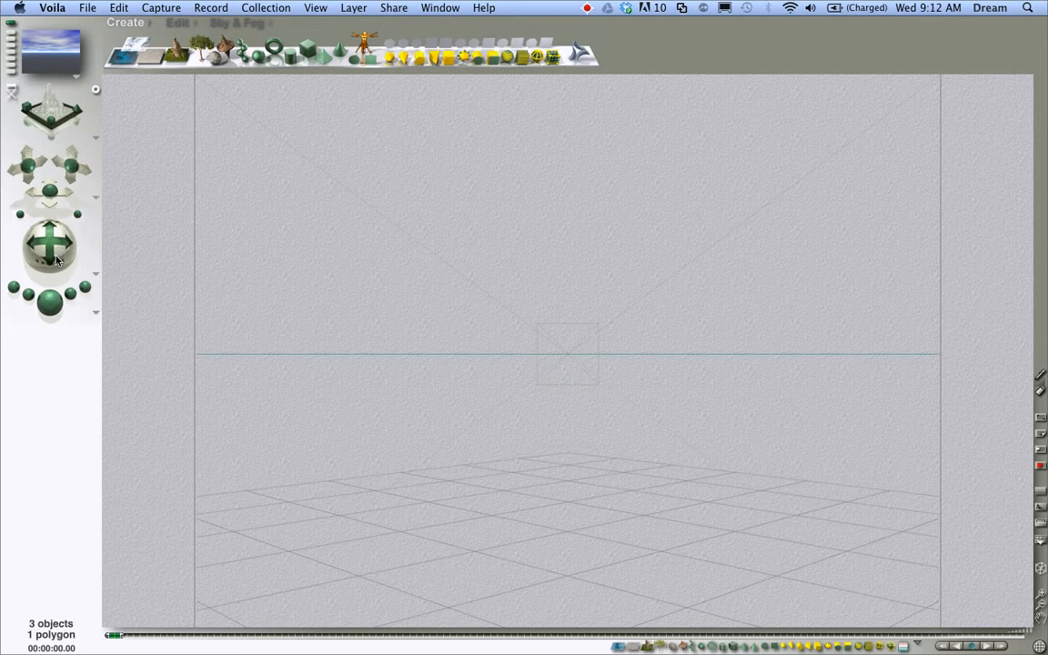
{"action": "mouse_move", "coordinate": [177, 164]}
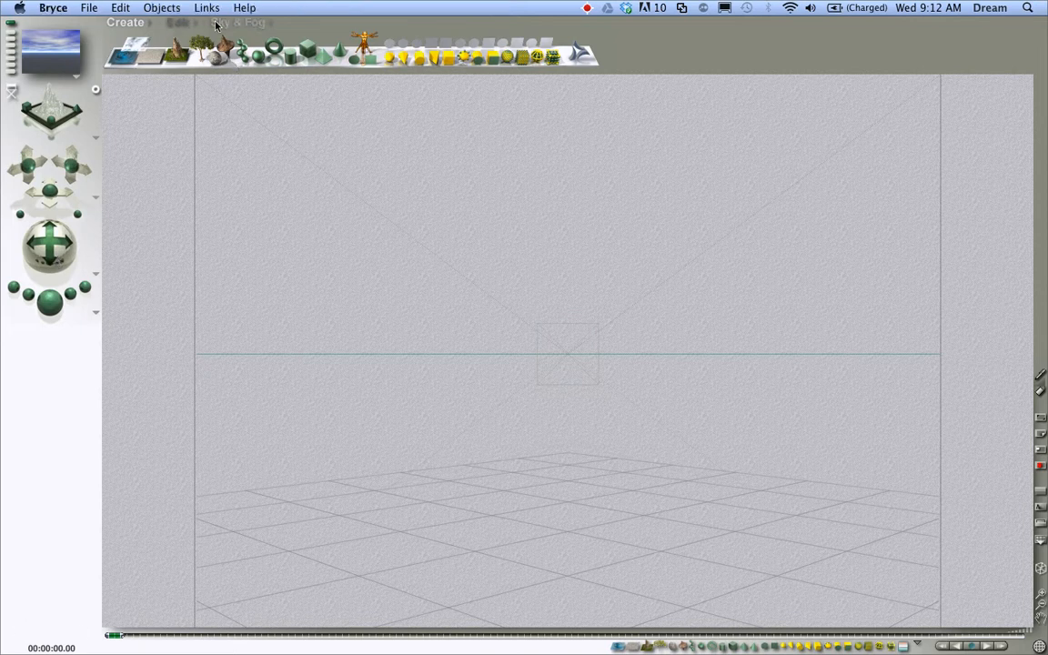
Switch between the Edit and Create palettes, ending on the Sky & Fog presets.
{"action": "left_click", "coordinate": [179, 22]}
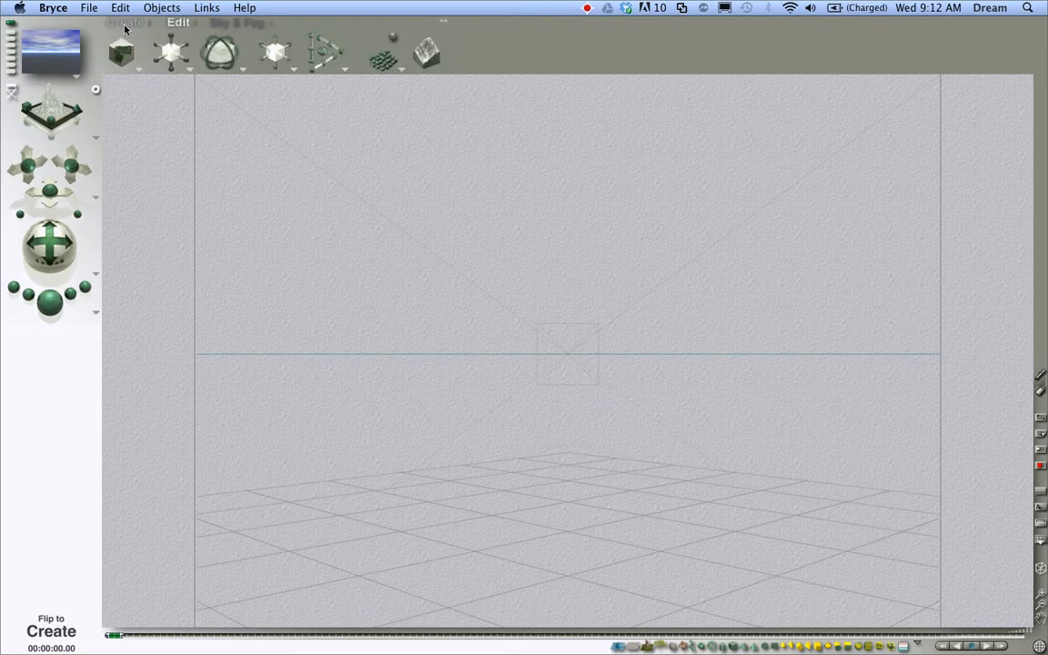
{"action": "left_click", "coordinate": [236, 22]}
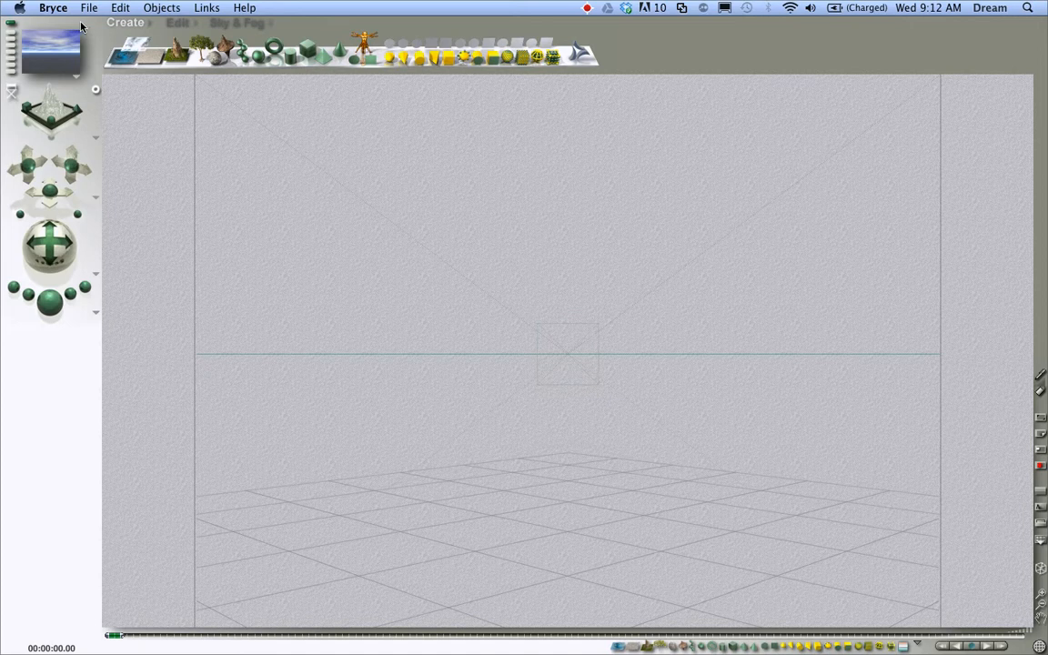
{"action": "left_click", "coordinate": [177, 22]}
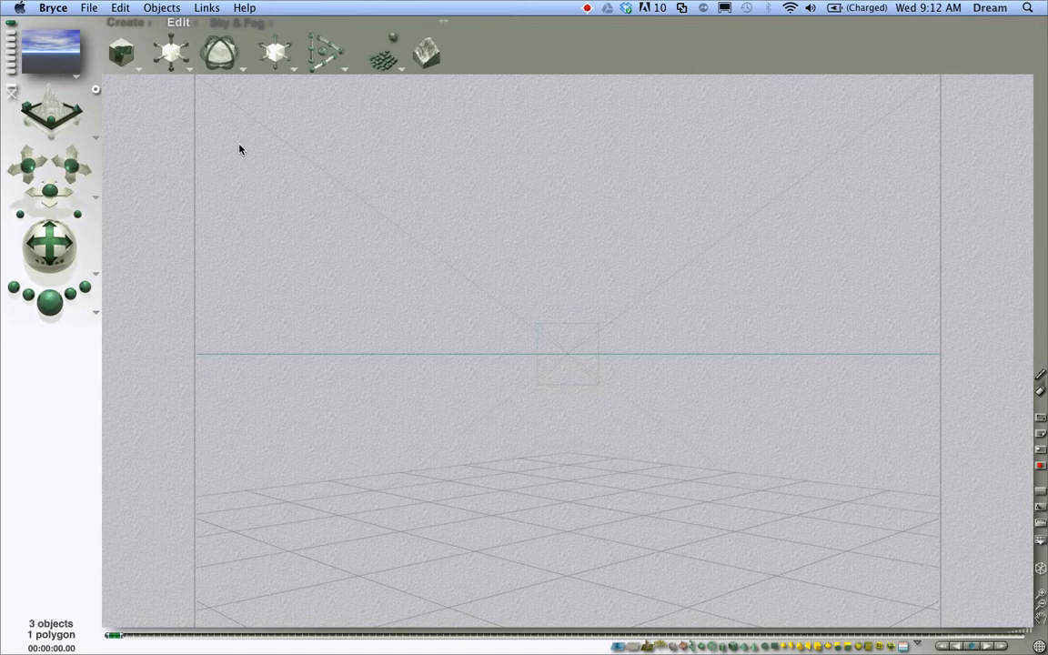
{"action": "mouse_move", "coordinate": [251, 10]}
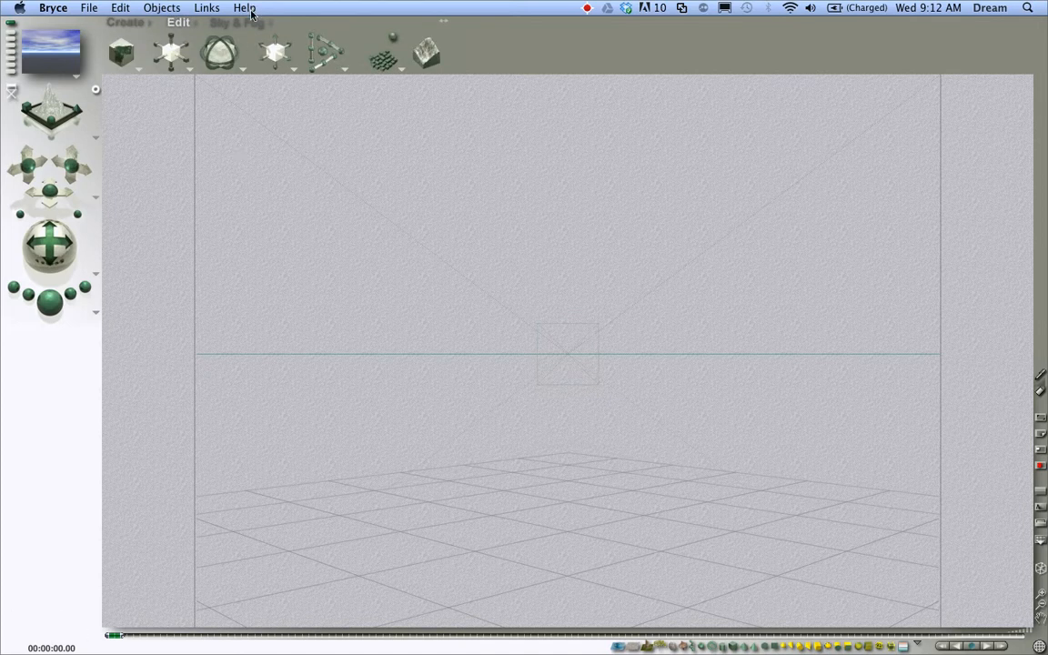
{"action": "left_click", "coordinate": [238, 22]}
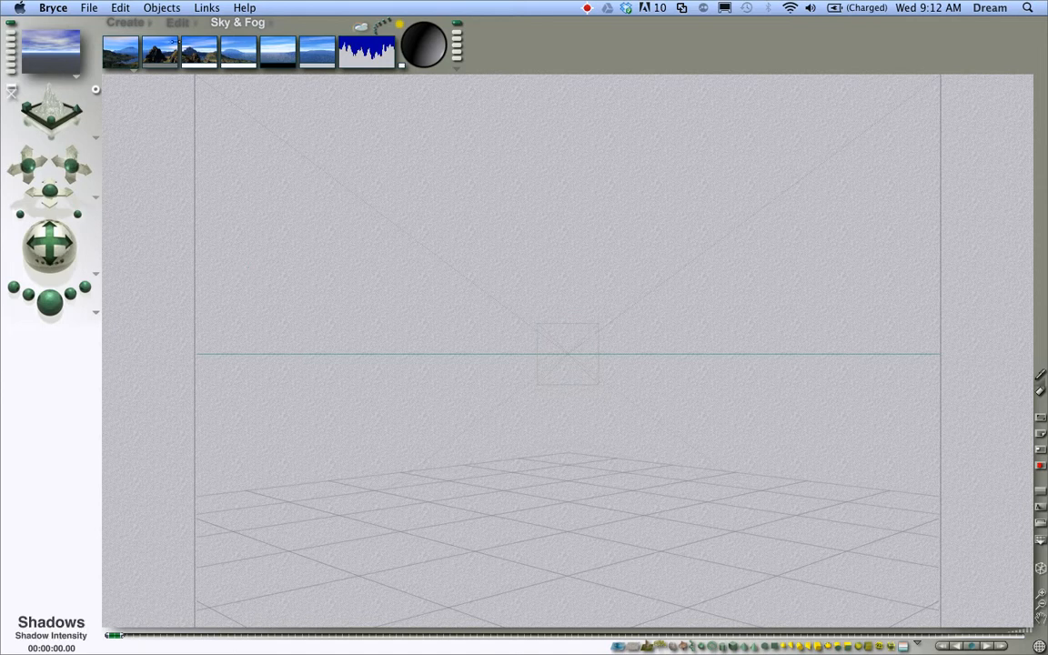
Add a sphere primitive onto the ground grid from the Create palette.
{"action": "left_click", "coordinate": [126, 22]}
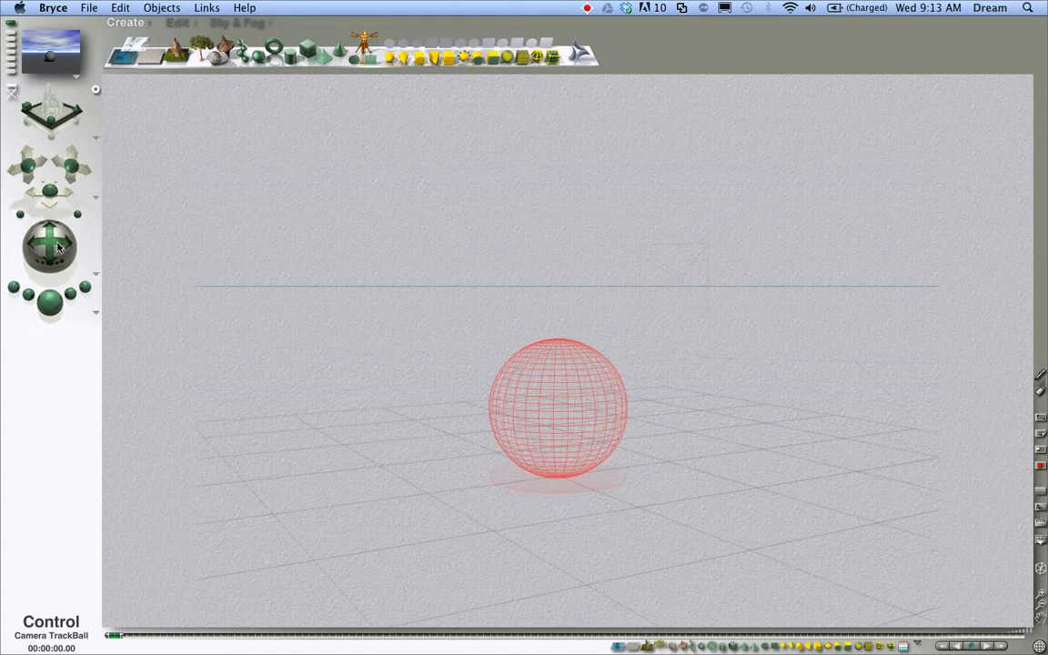
Add a cube beside the sphere, then rotate and resize it into a tall box.
{"action": "left_click", "coordinate": [306, 52]}
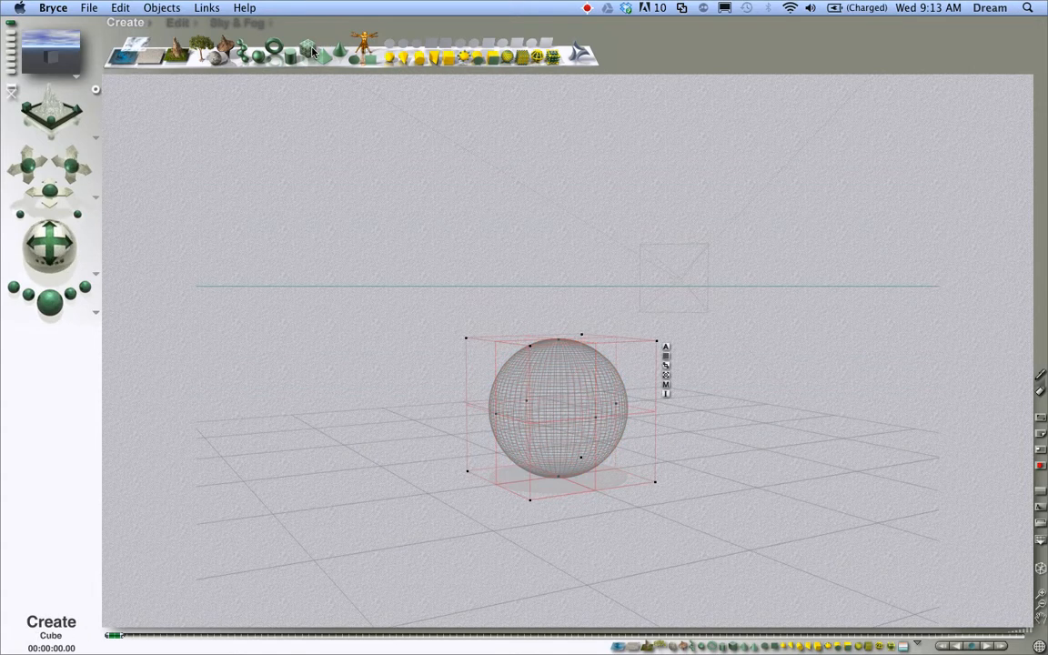
{"action": "left_click", "coordinate": [178, 22]}
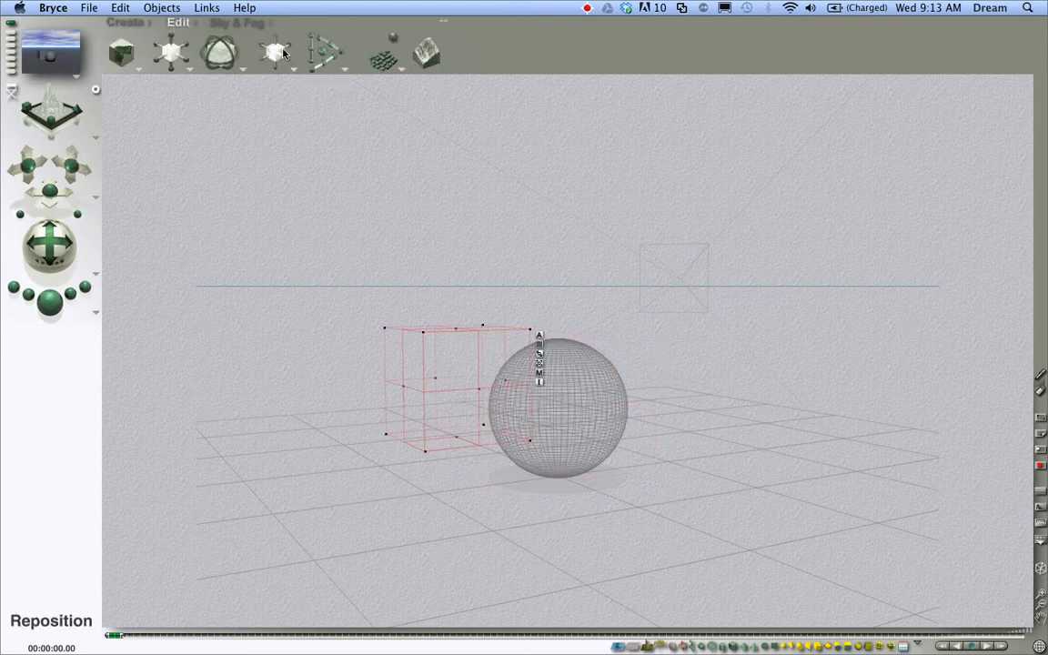
{"action": "left_click_drag", "start_coordinate": [436, 391], "coordinate": [282, 400]}
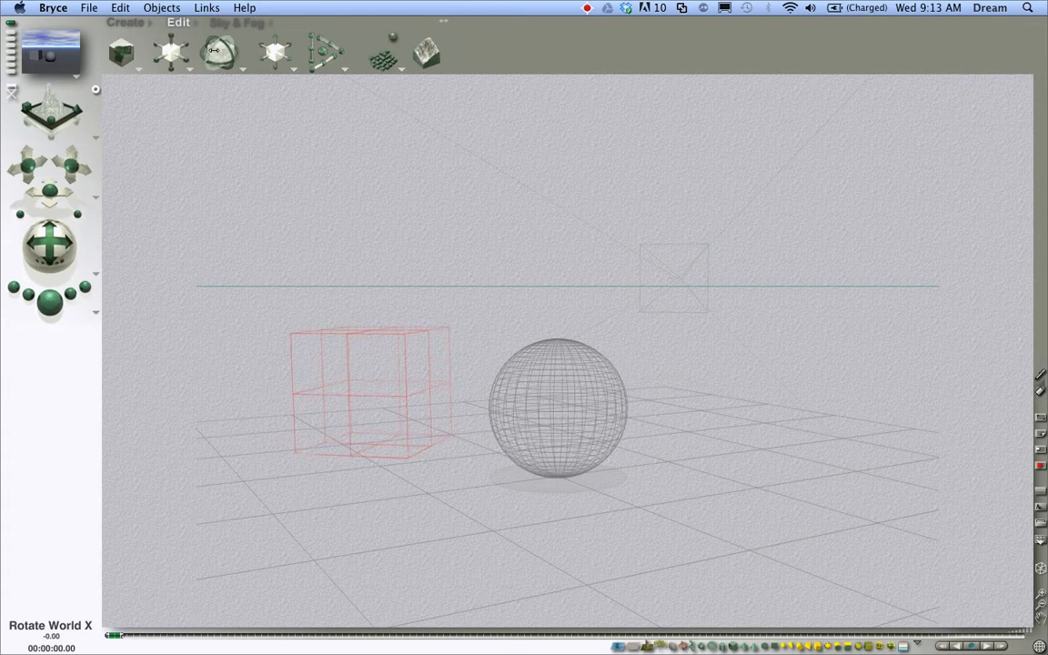
{"action": "left_click", "coordinate": [216, 50]}
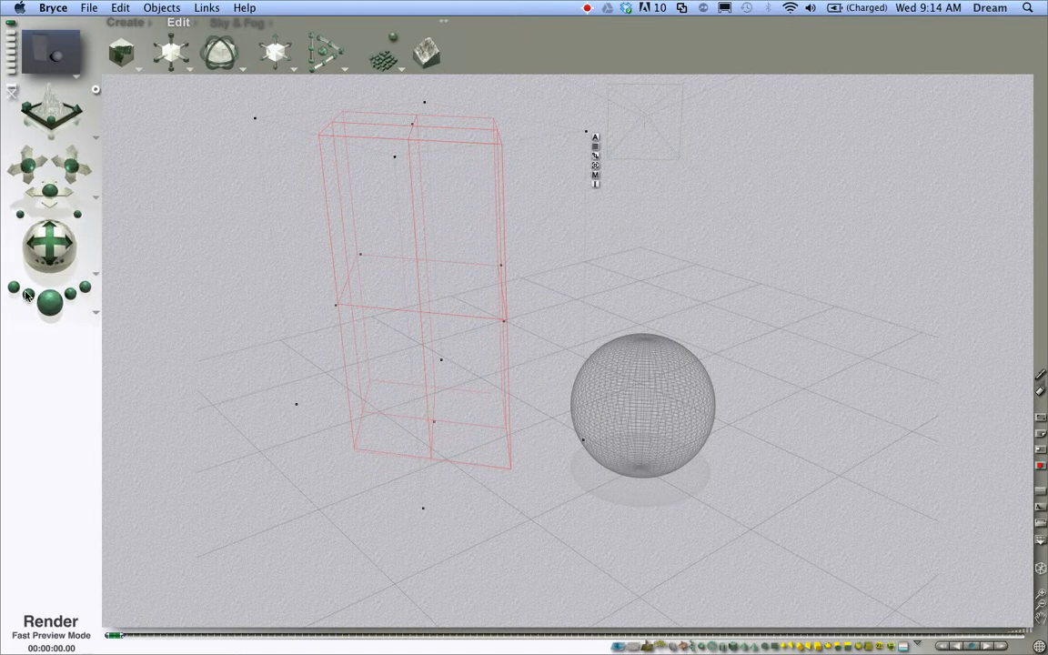
{"action": "mouse_move", "coordinate": [30, 296]}
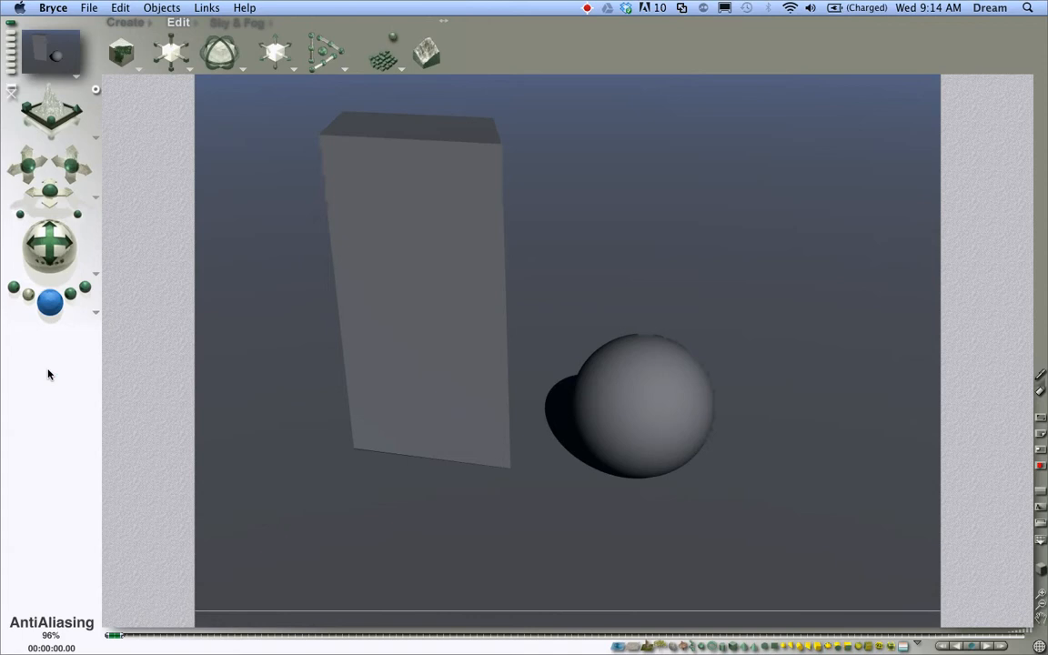
{"action": "left_click", "coordinate": [50, 302]}
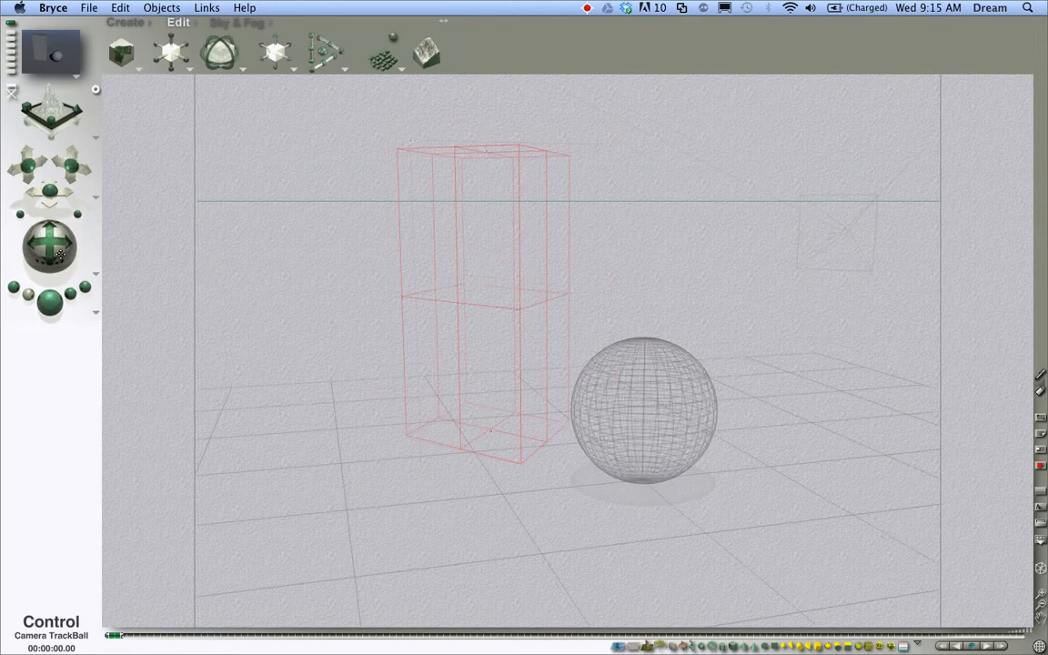
Preview the Backdrops sky presets, then apply the Tropic Isle daytime sky.
{"action": "left_click", "coordinate": [237, 22]}
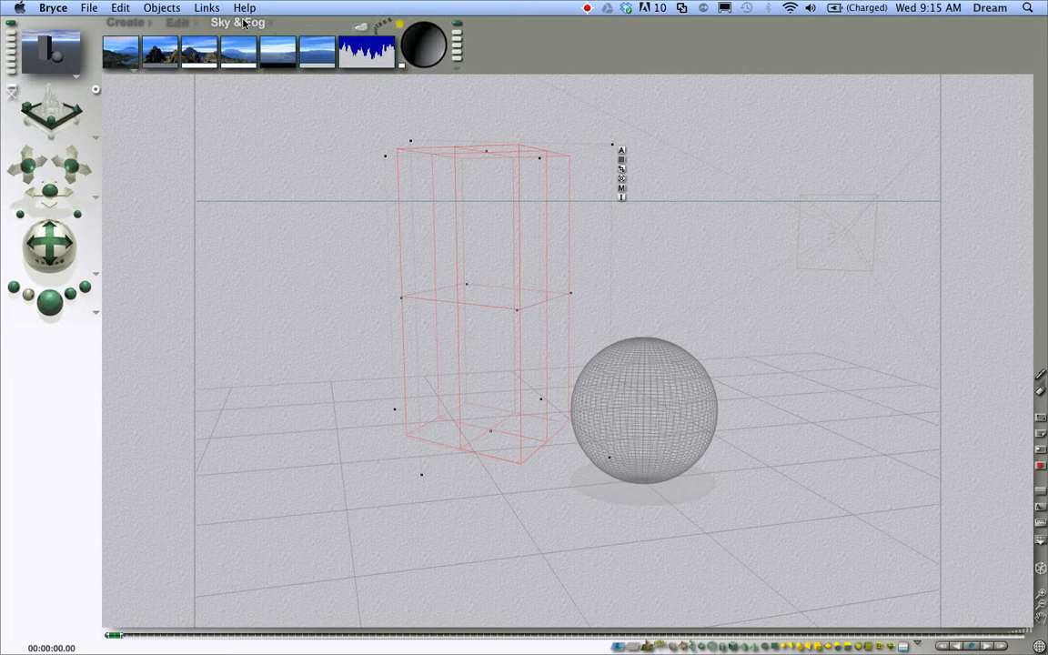
{"action": "mouse_move", "coordinate": [275, 56]}
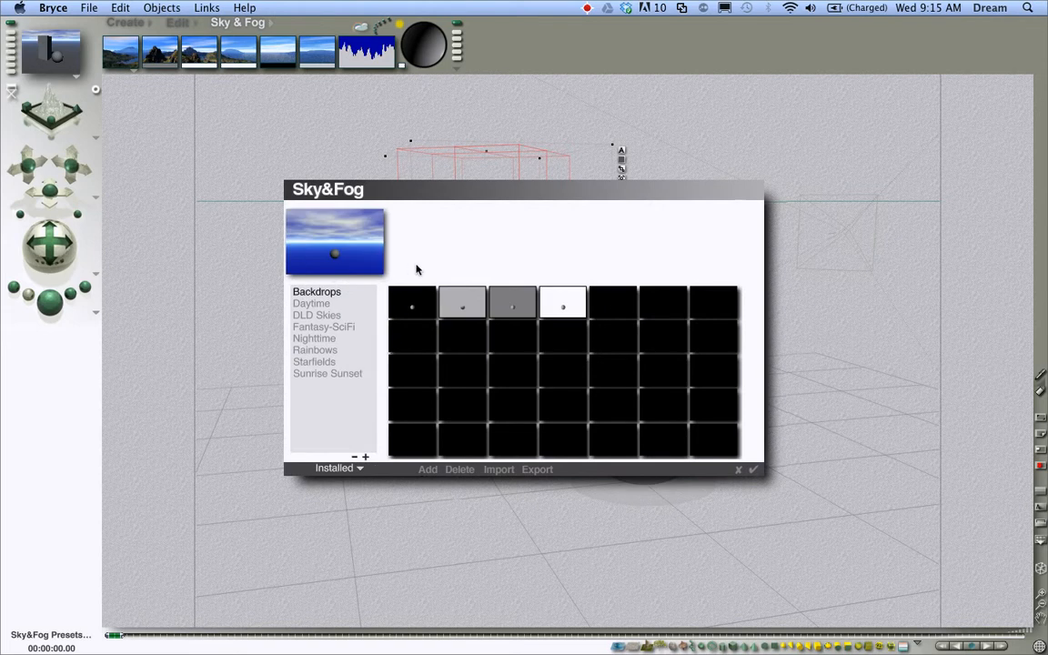
{"action": "left_click", "coordinate": [512, 302]}
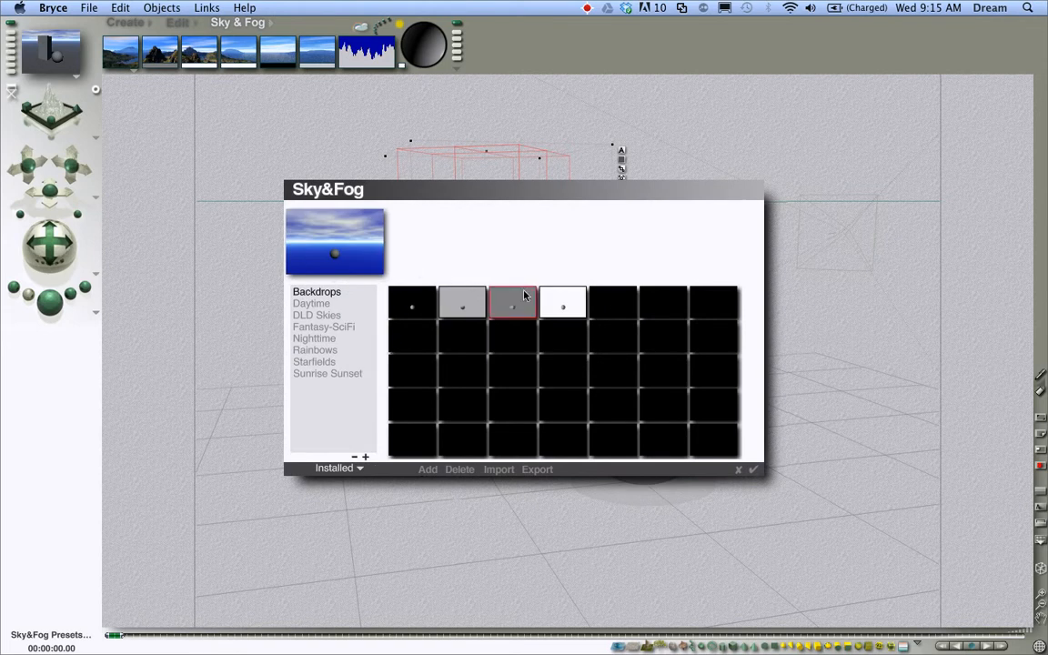
{"action": "left_click", "coordinate": [512, 303]}
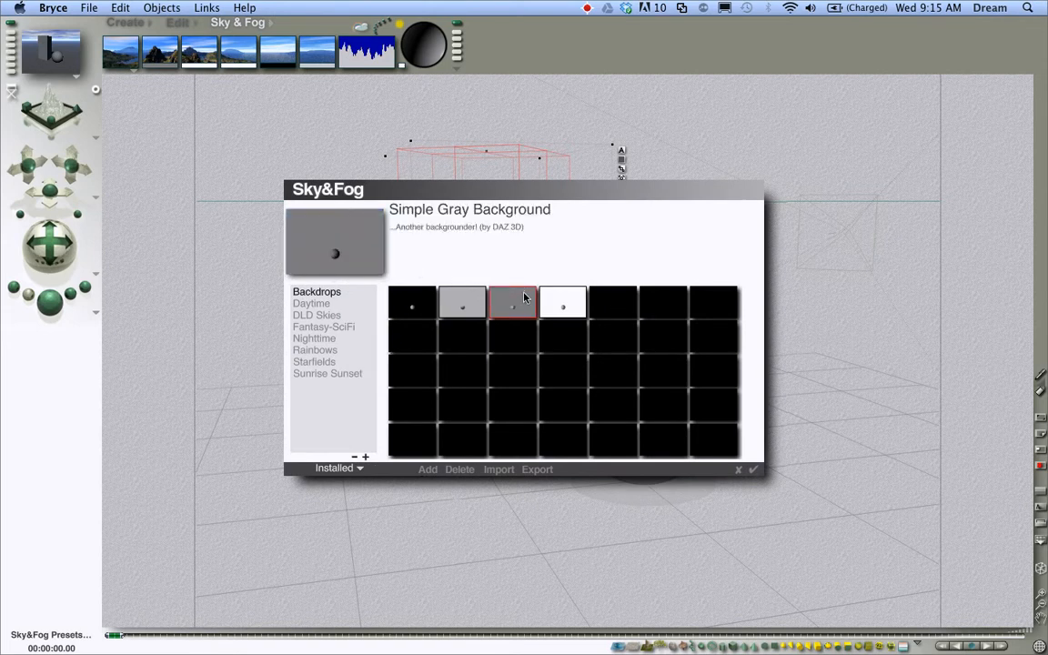
{"action": "left_click", "coordinate": [562, 302]}
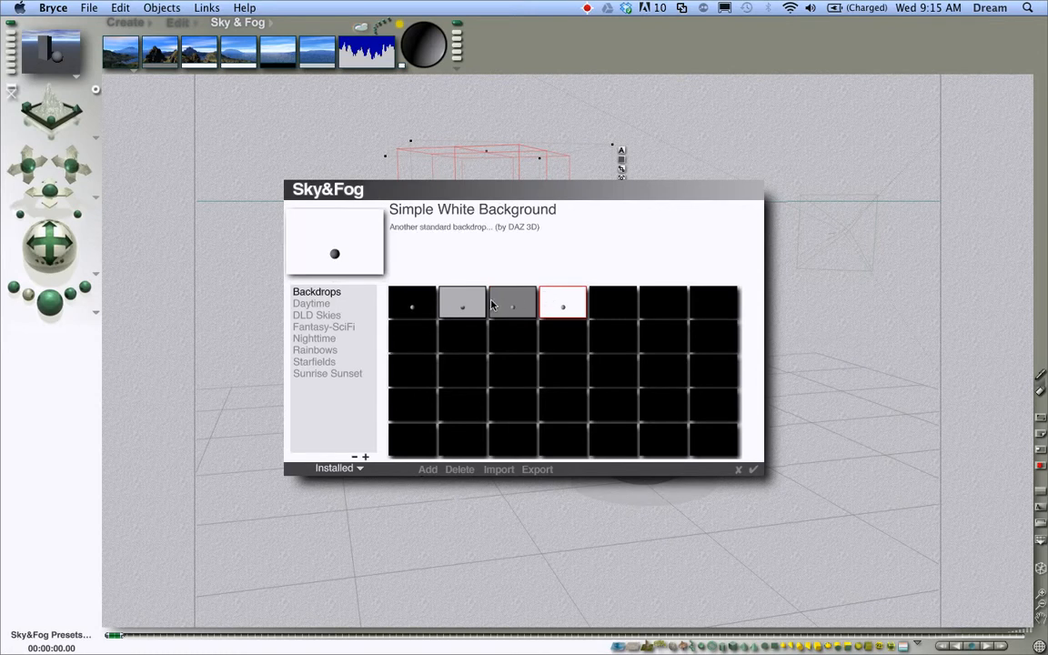
{"action": "left_click", "coordinate": [461, 302]}
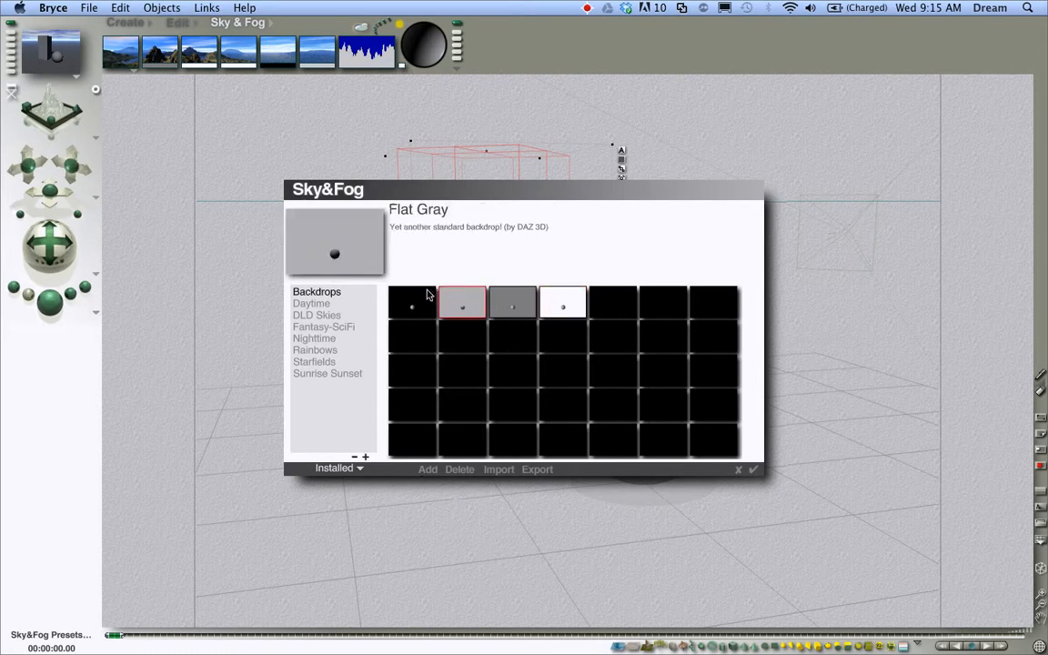
{"action": "left_click", "coordinate": [411, 302]}
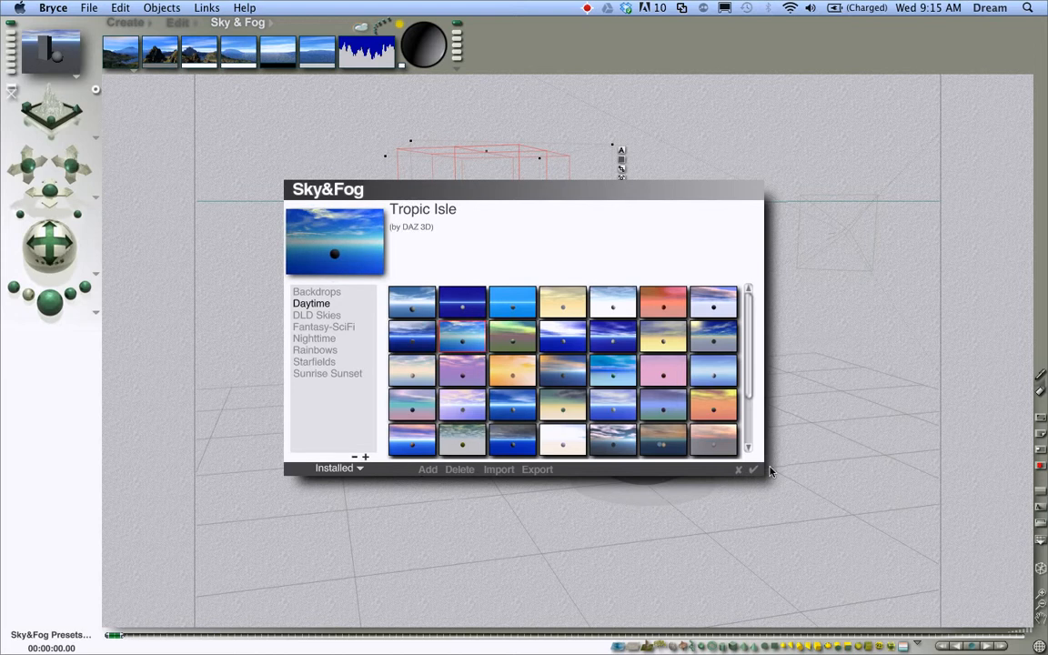
{"action": "left_click", "coordinate": [753, 470]}
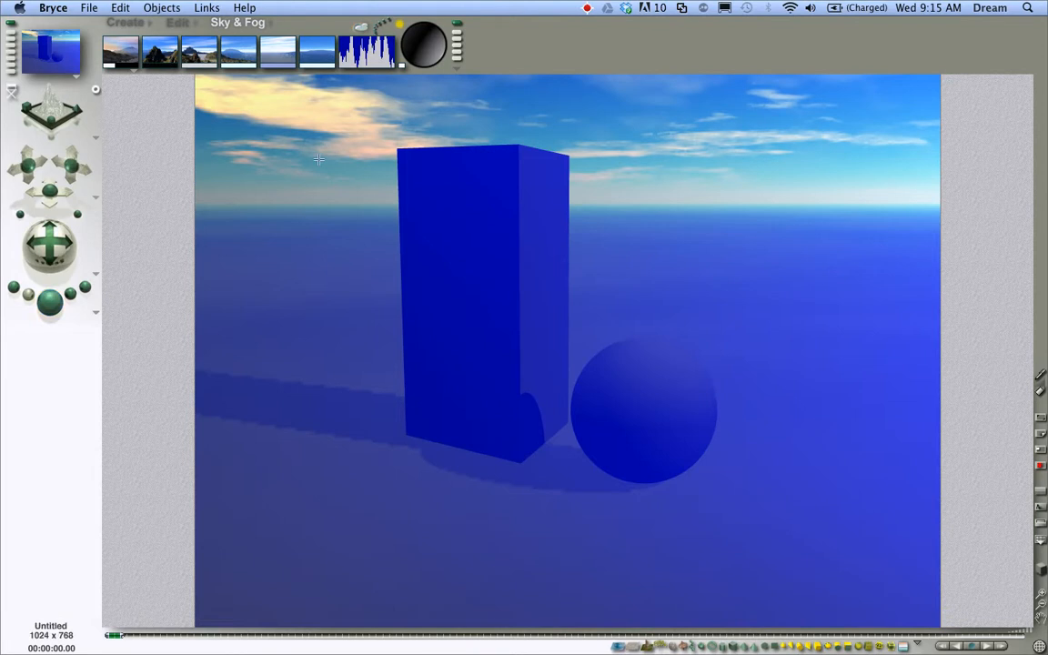
{"action": "mouse_move", "coordinate": [779, 154]}
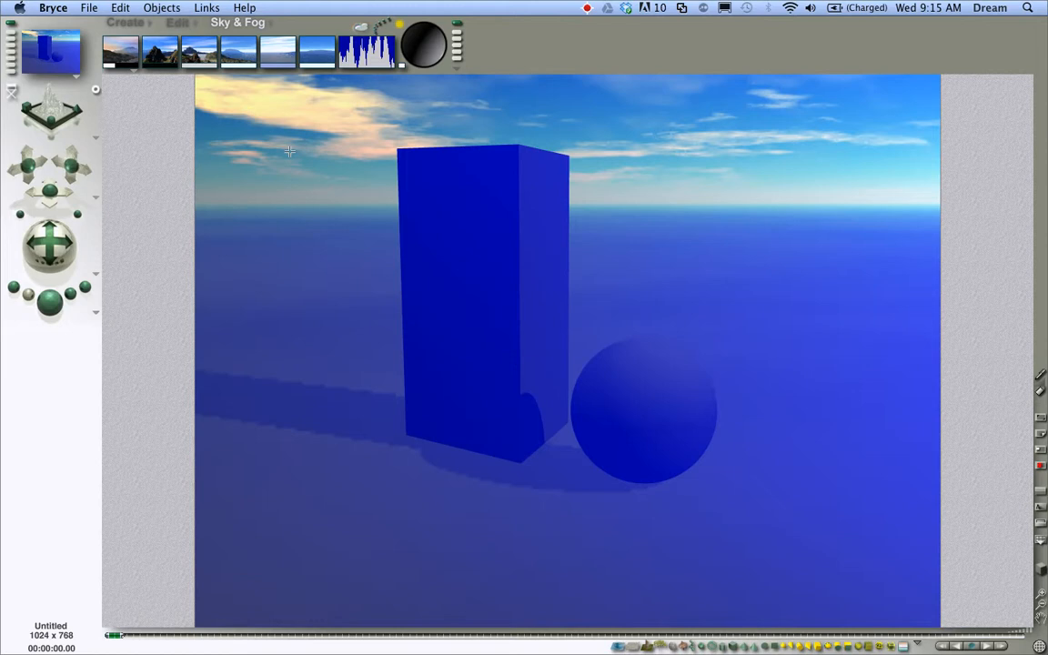
{"action": "mouse_move", "coordinate": [200, 126]}
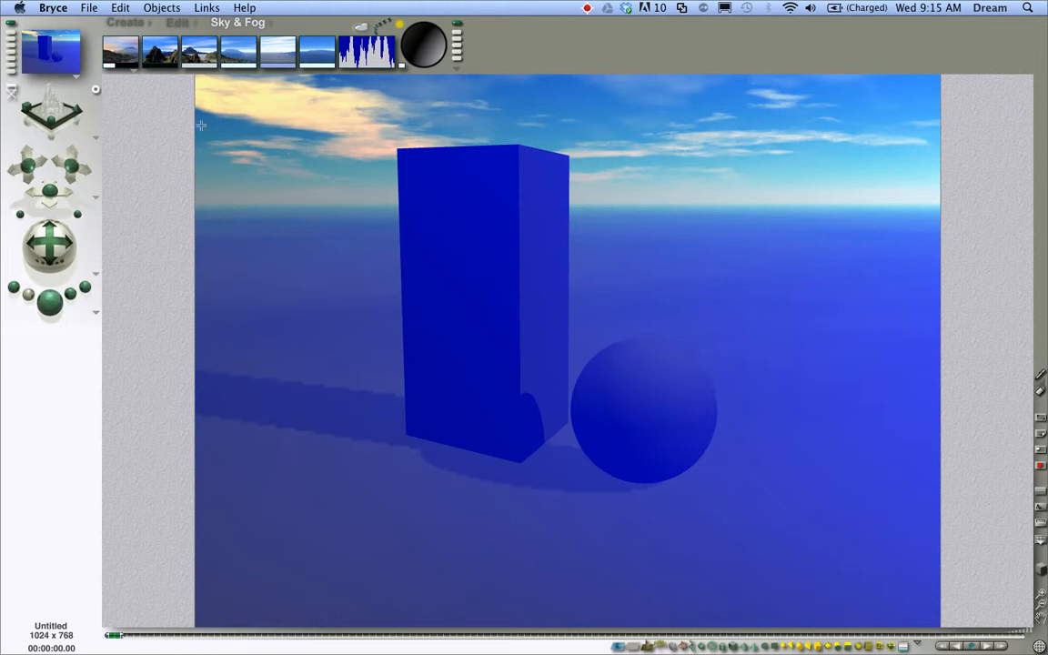
{"action": "mouse_move", "coordinate": [175, 112]}
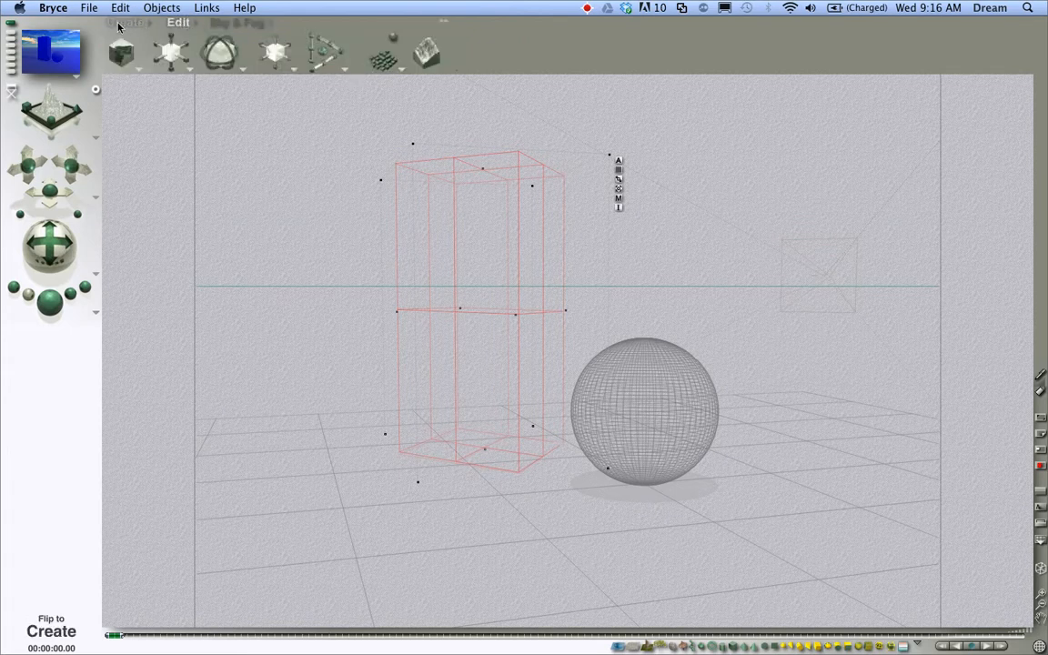
Swap the box and sphere for a mountainous terrain, then show the Sky & Fog settings.
{"action": "left_click", "coordinate": [126, 22]}
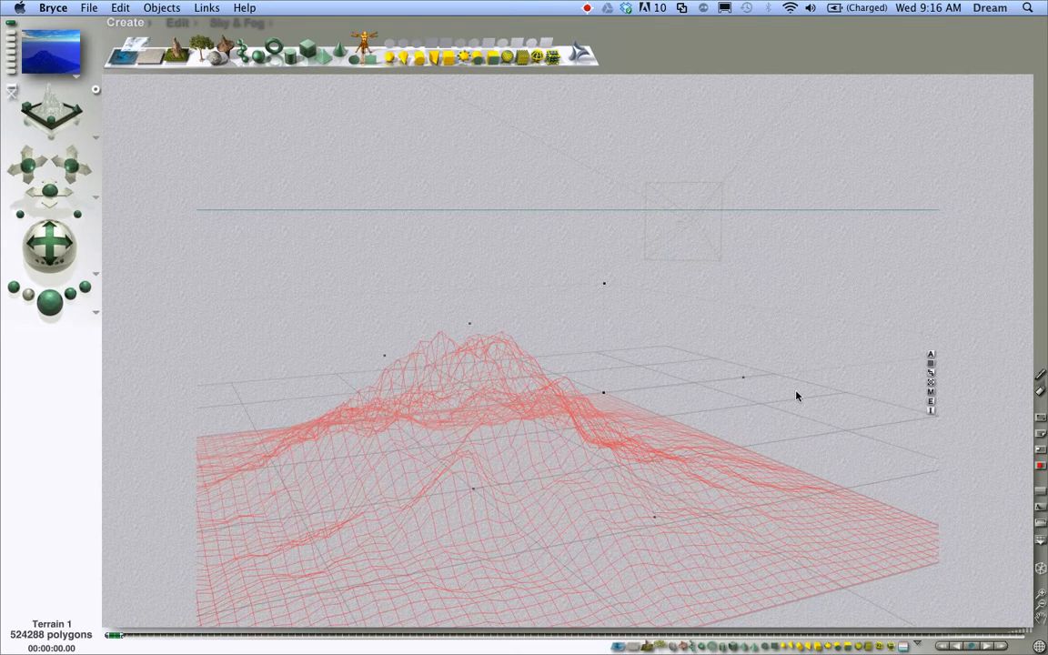
{"action": "left_click", "coordinate": [238, 22]}
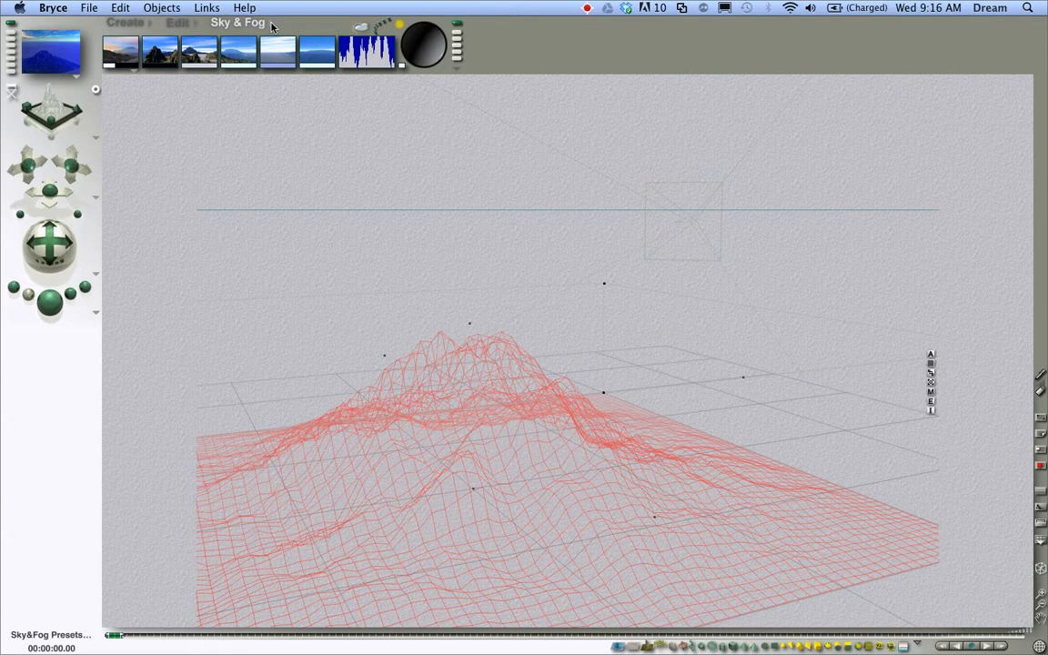
Apply the Simple Gray Background preset from the Backdrops sky category.
{"action": "left_click", "coordinate": [236, 22]}
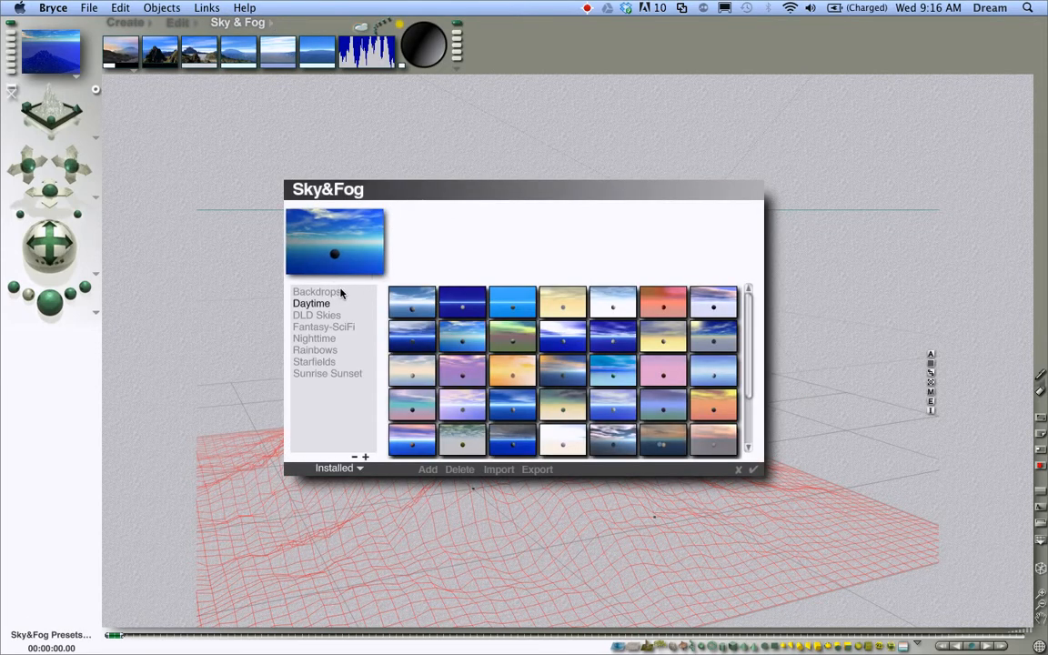
{"action": "left_click", "coordinate": [316, 291]}
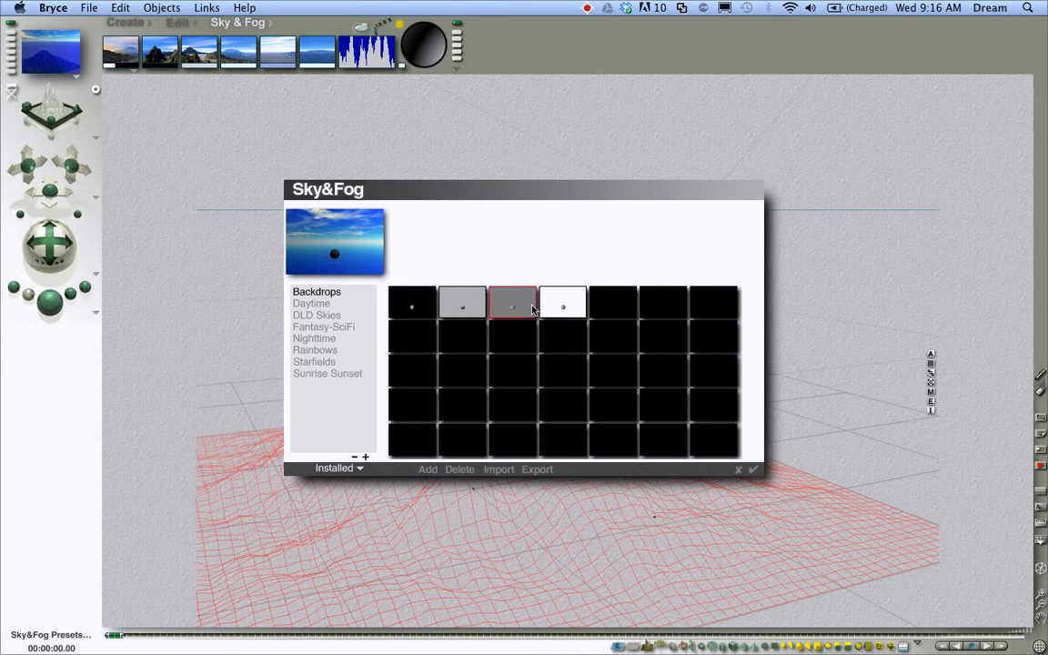
{"action": "left_click", "coordinate": [511, 303]}
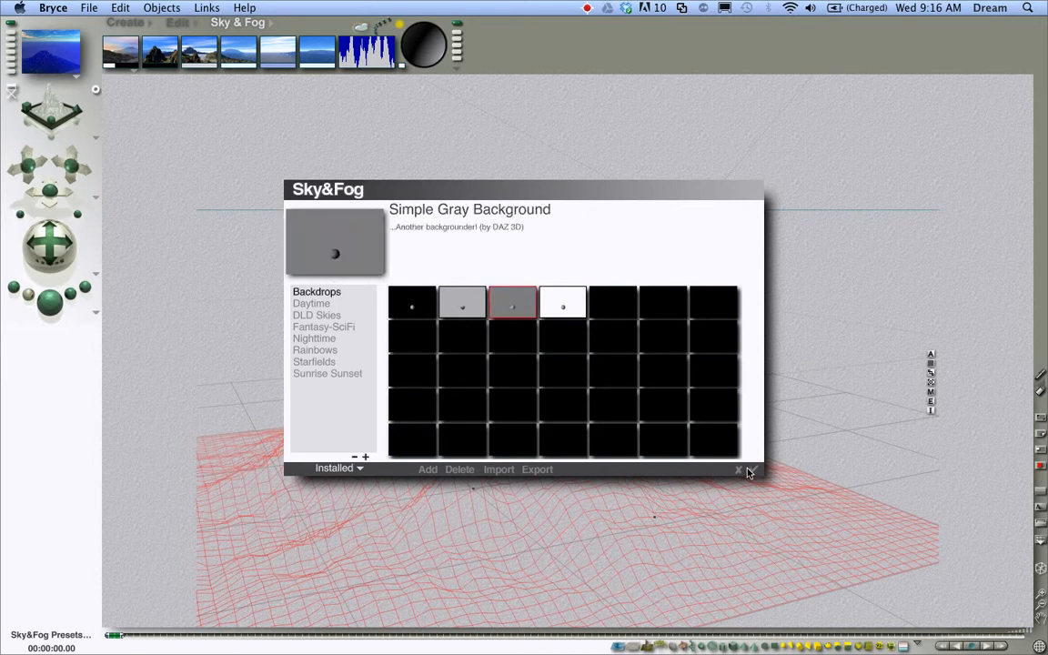
{"action": "left_click", "coordinate": [752, 470]}
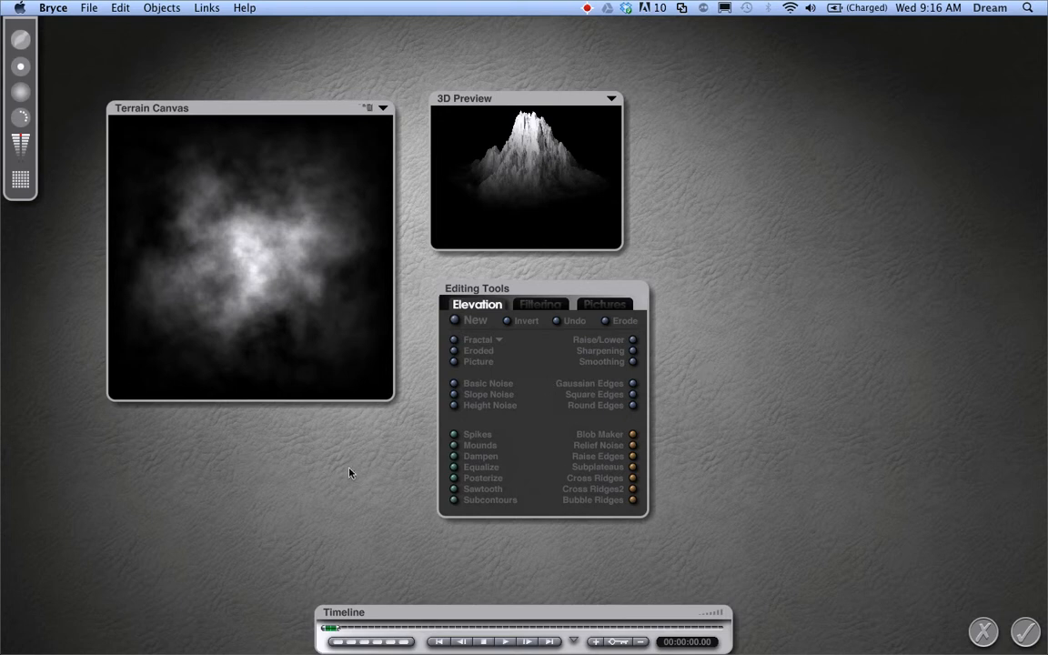
{"action": "mouse_move", "coordinate": [433, 207]}
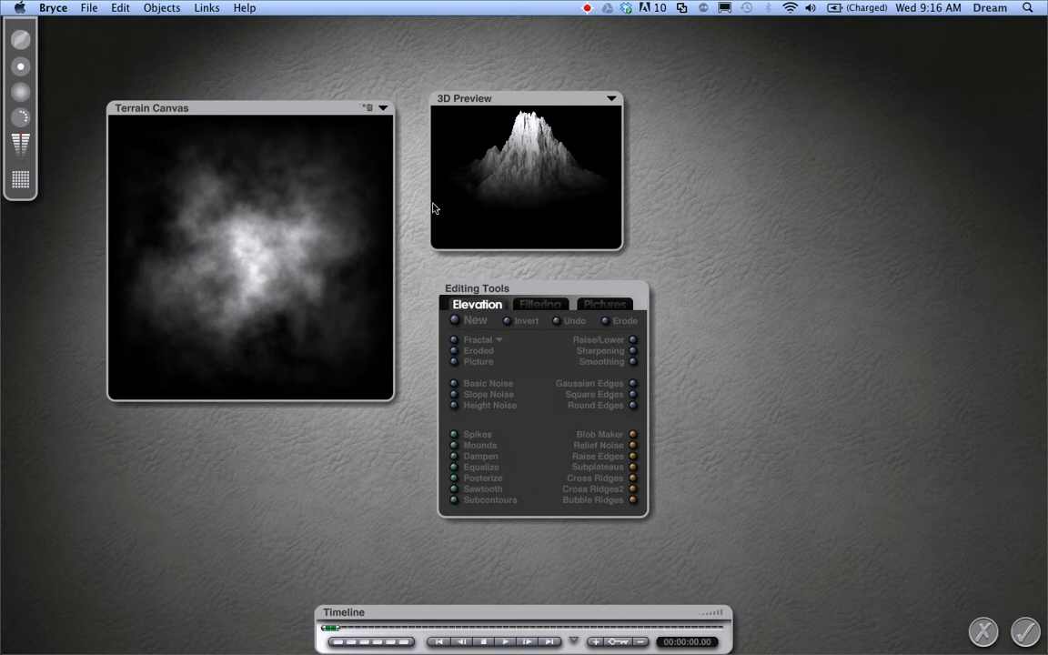
{"action": "mouse_move", "coordinate": [337, 420]}
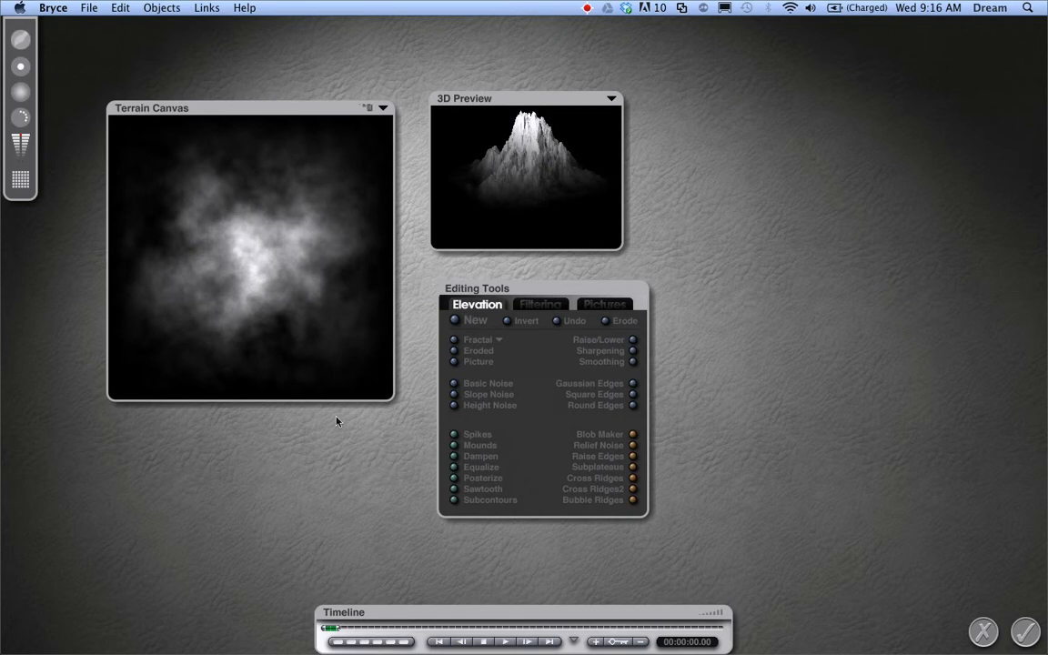
{"action": "mouse_move", "coordinate": [150, 201]}
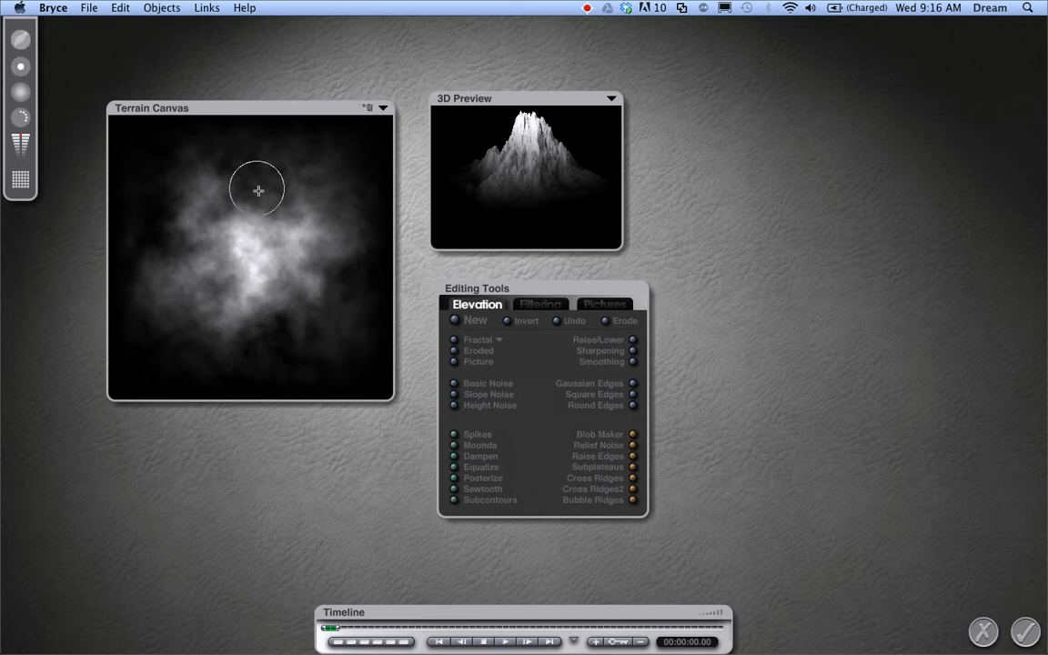
{"action": "mouse_move", "coordinate": [152, 224]}
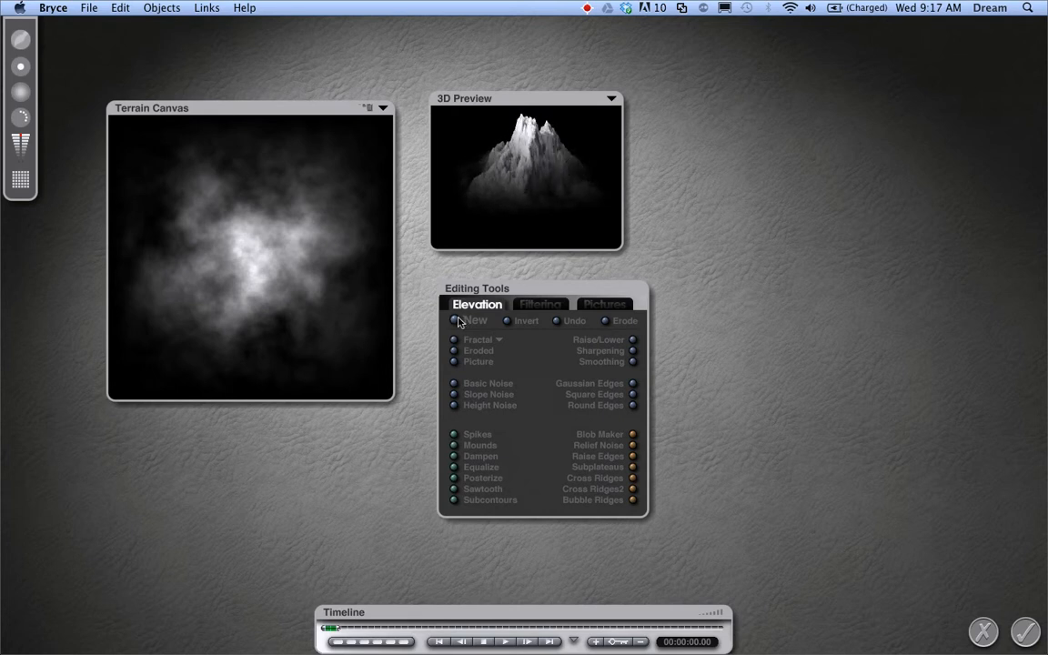
Clear the terrain height map to flat black and paint a closed, thickened raised ring.
{"action": "left_click", "coordinate": [474, 320]}
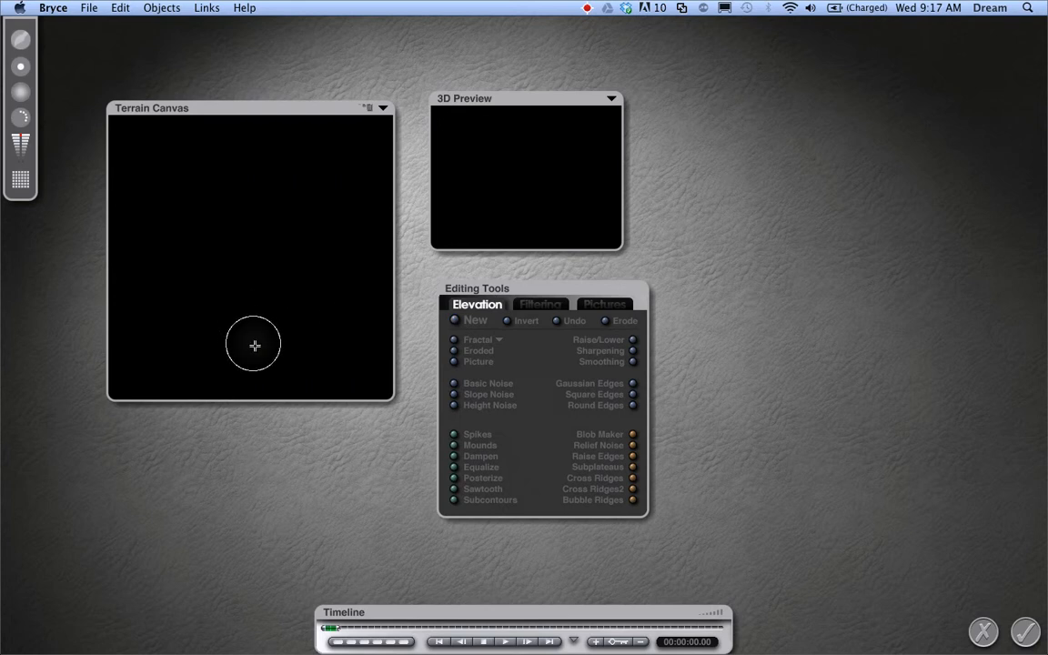
{"action": "left_click_drag", "start_coordinate": [254, 345], "coordinate": [286, 198]}
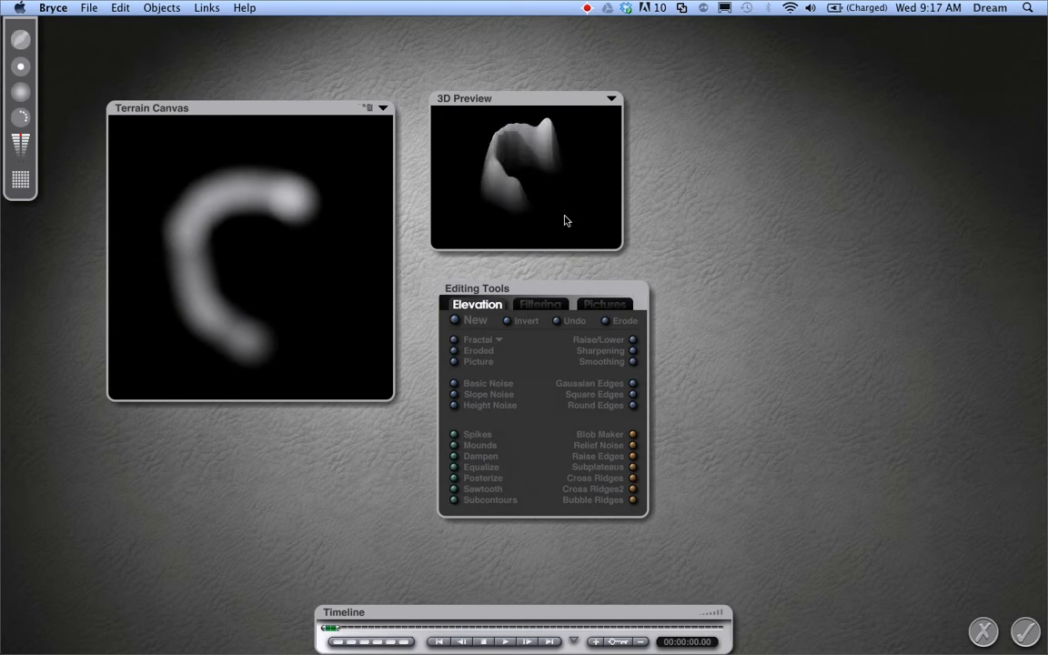
{"action": "left_click", "coordinate": [252, 349]}
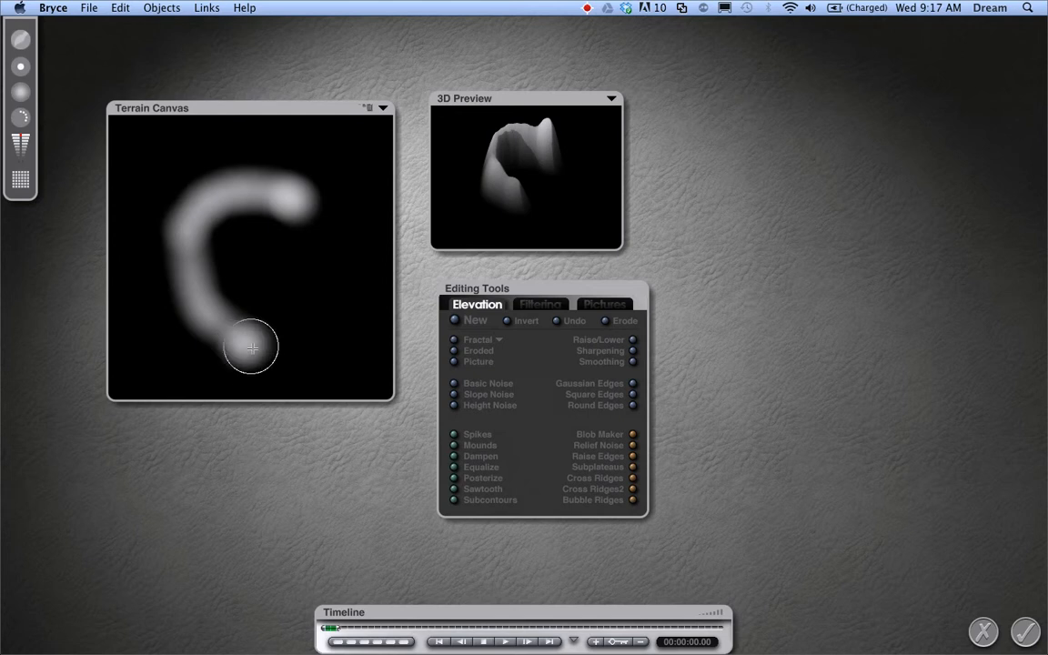
{"action": "left_click_drag", "start_coordinate": [252, 349], "coordinate": [335, 236]}
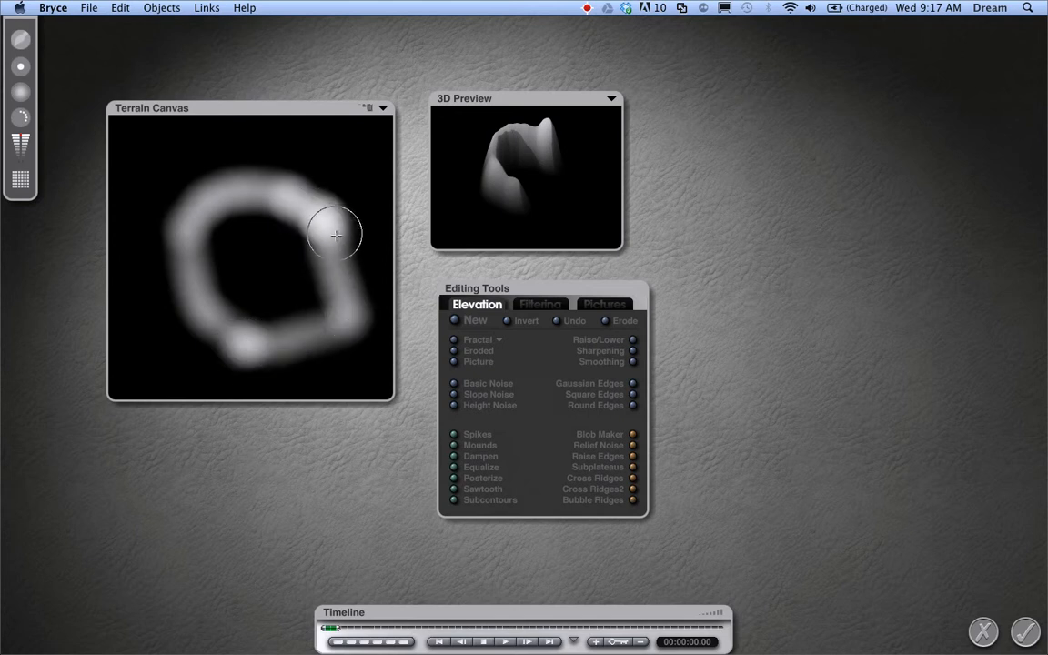
{"action": "left_click_drag", "start_coordinate": [335, 236], "coordinate": [325, 317]}
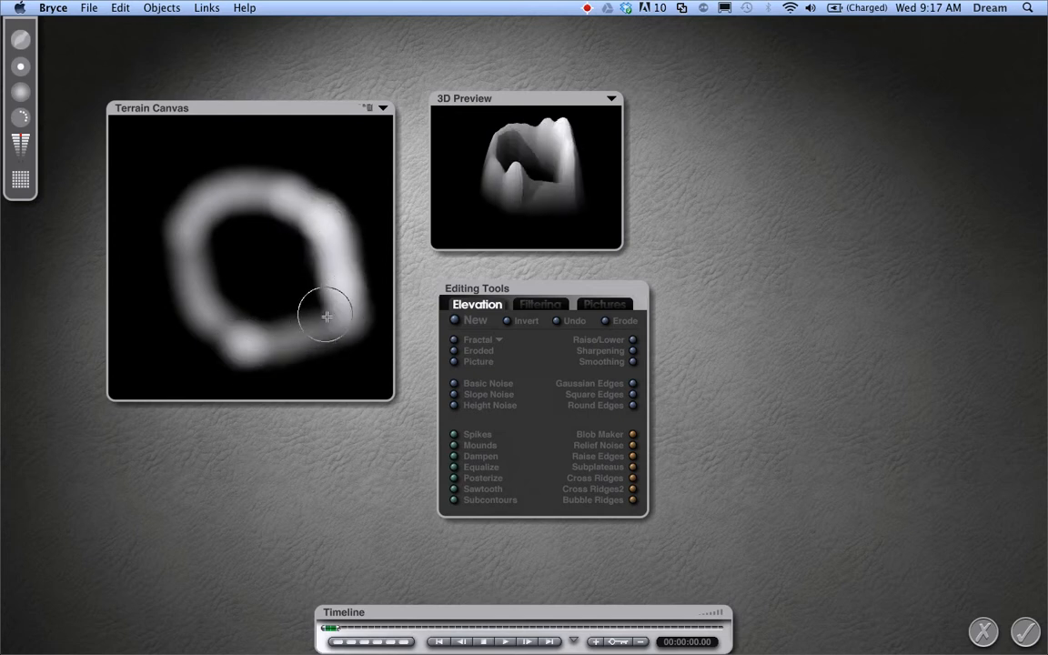
{"action": "left_click_drag", "start_coordinate": [325, 316], "coordinate": [277, 339]}
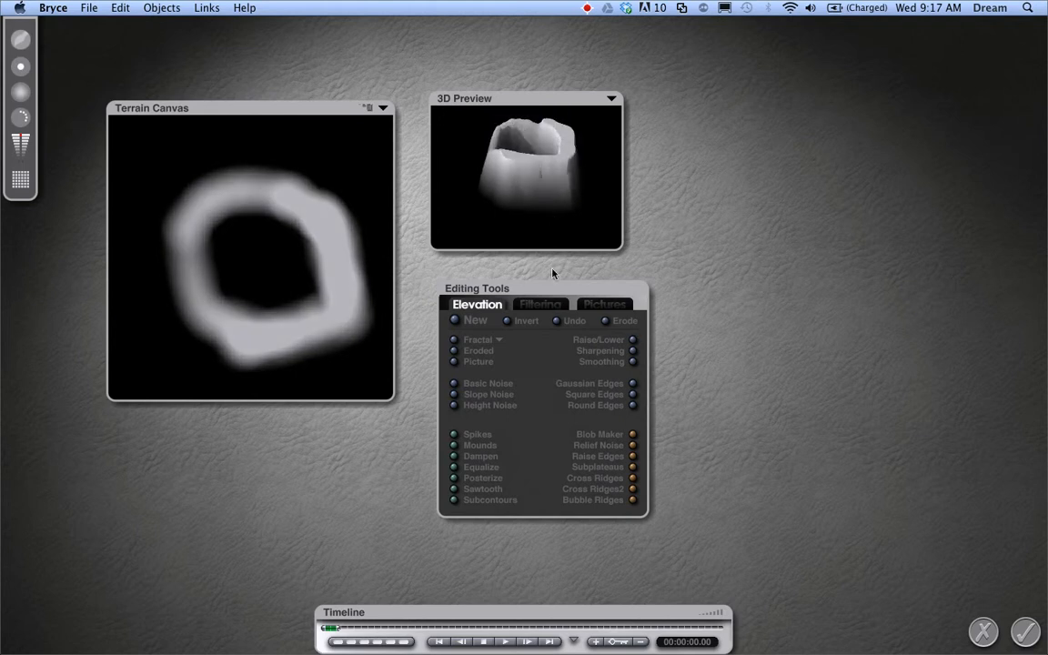
Posterize the ring height map into stepped terraces and accept the Terrain Editor.
{"action": "left_click", "coordinate": [455, 477]}
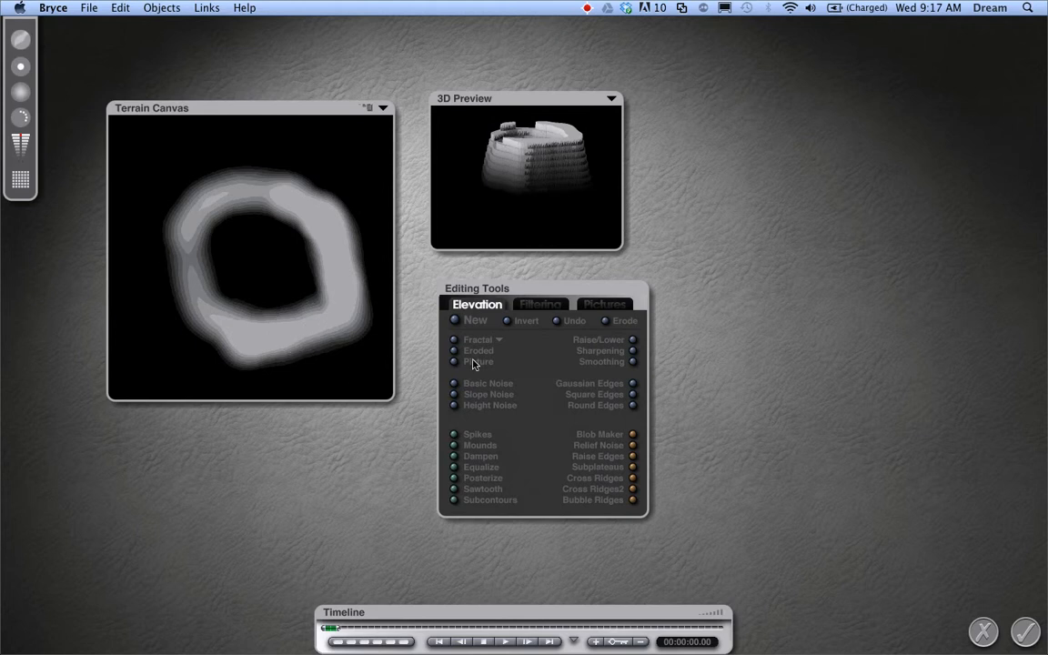
{"action": "mouse_move", "coordinate": [637, 342]}
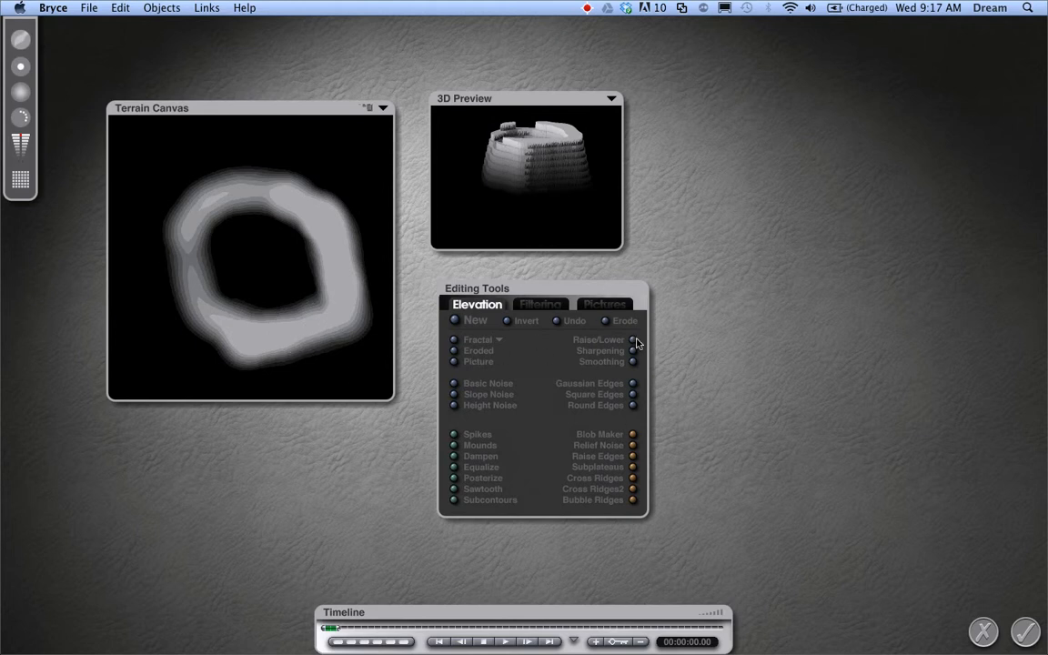
{"action": "left_click", "coordinate": [633, 339]}
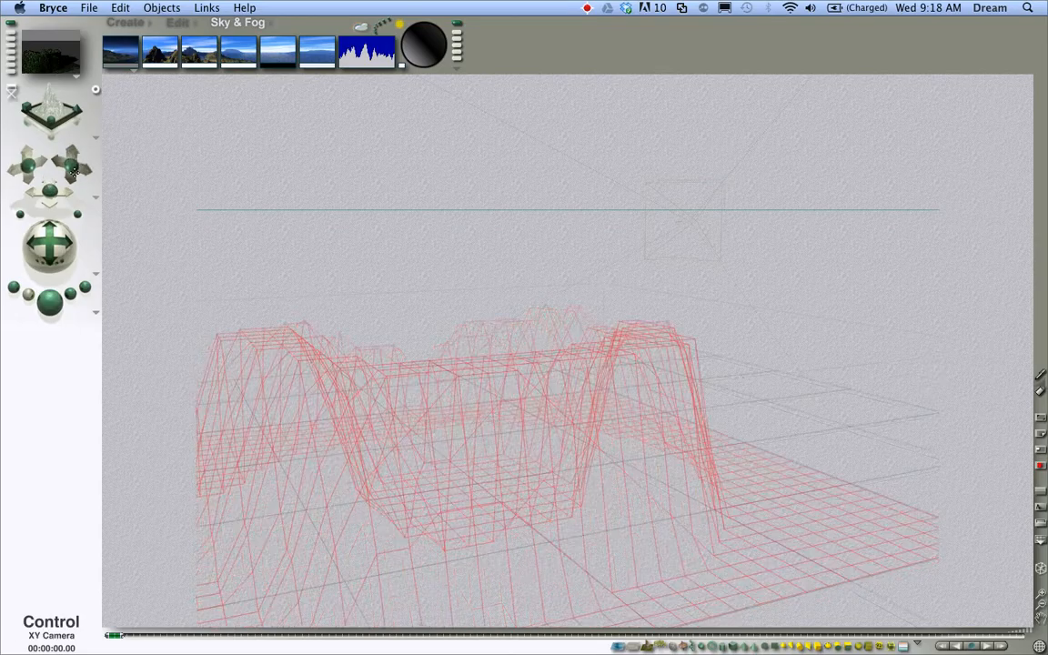
Reframe the camera view of the crater terrain.
{"action": "left_click_drag", "start_coordinate": [51, 244], "coordinate": [36, 244]}
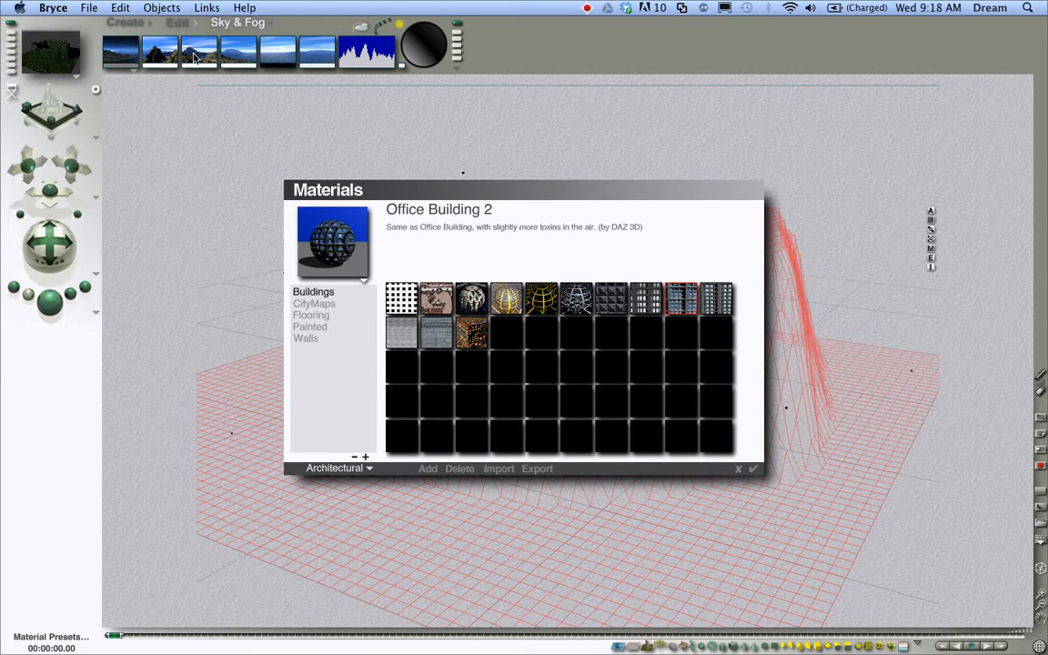
Apply the lava-streaked Terrain Editor 10 material from the Terrains category.
{"action": "left_click", "coordinate": [681, 297]}
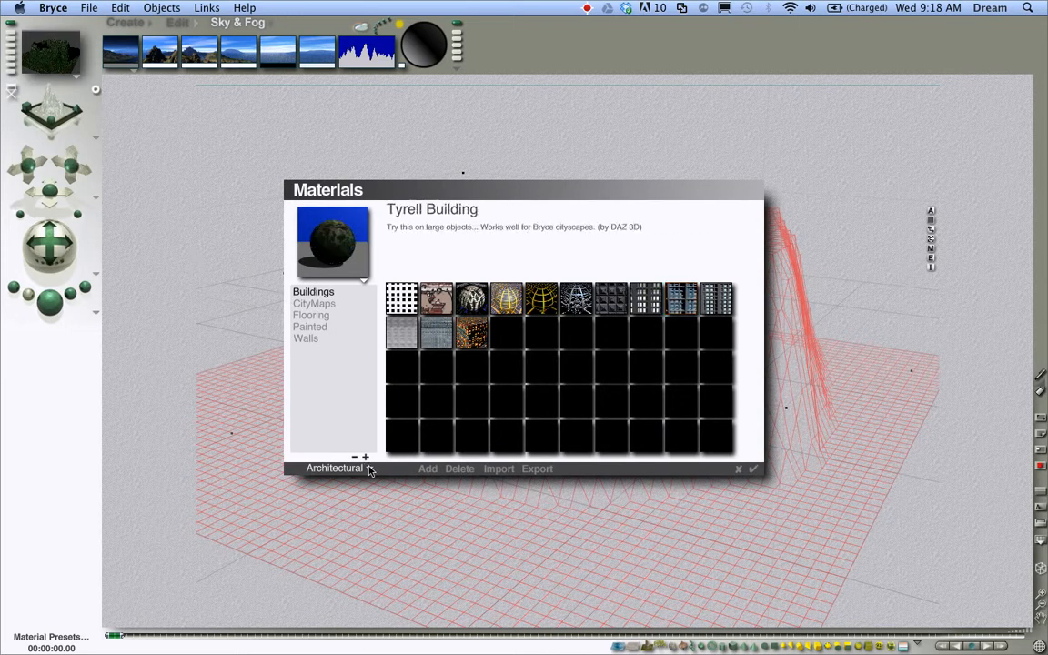
{"action": "left_click", "coordinate": [335, 467]}
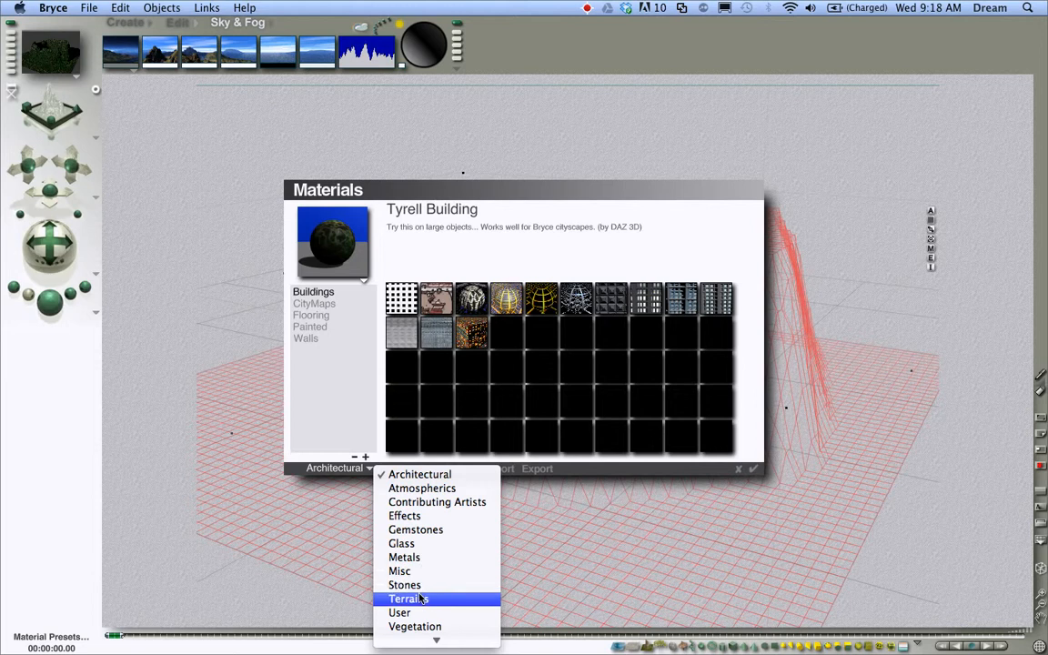
{"action": "left_click", "coordinate": [407, 598]}
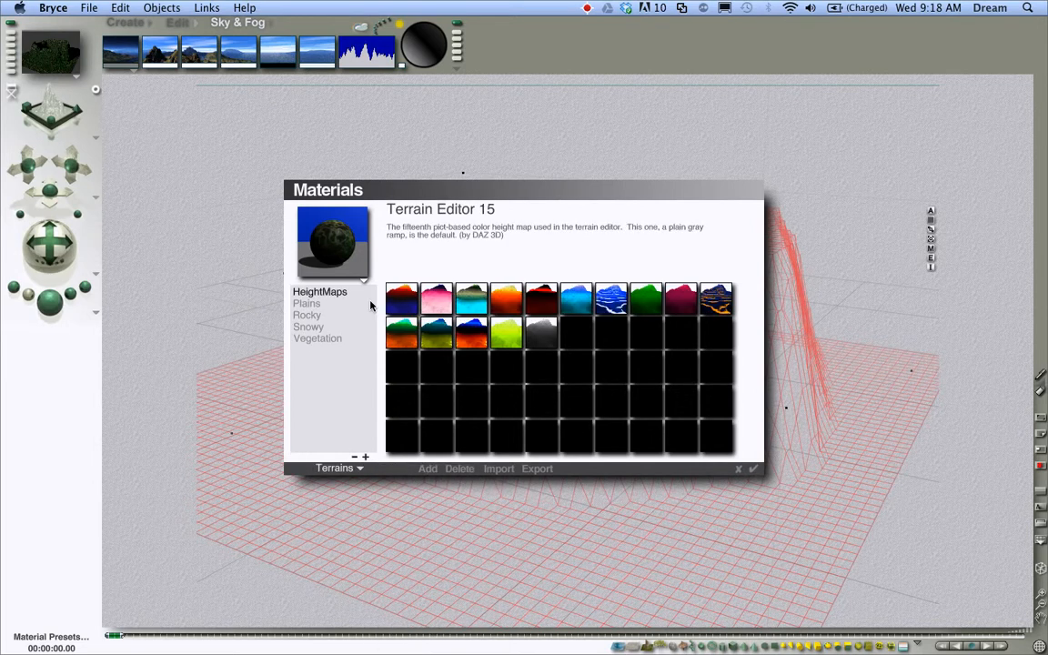
{"action": "left_click", "coordinate": [715, 299]}
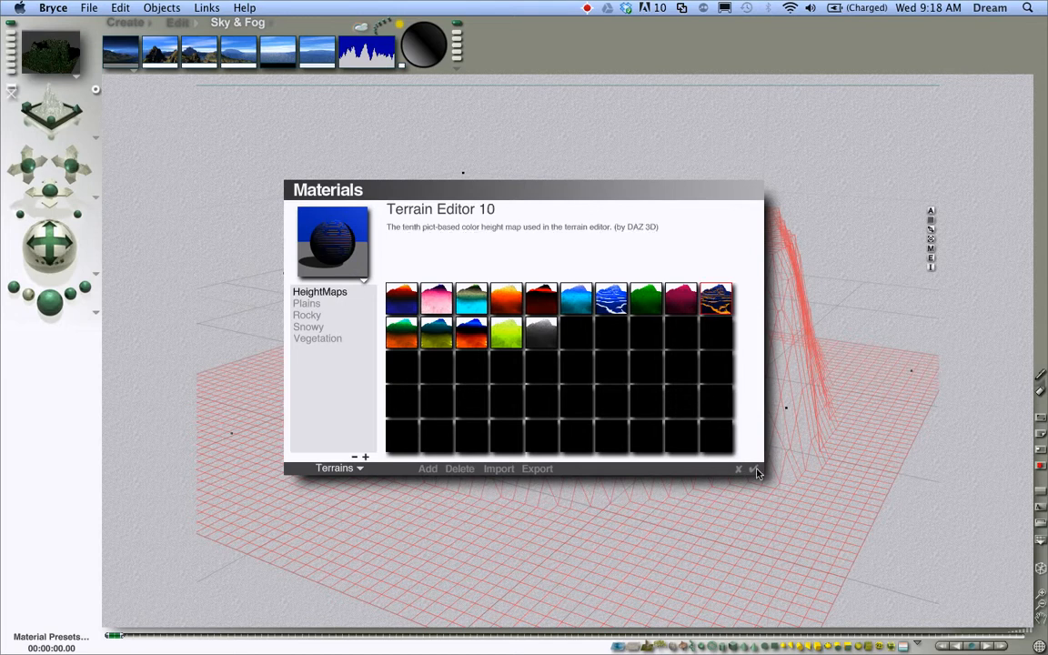
{"action": "left_click", "coordinate": [738, 469]}
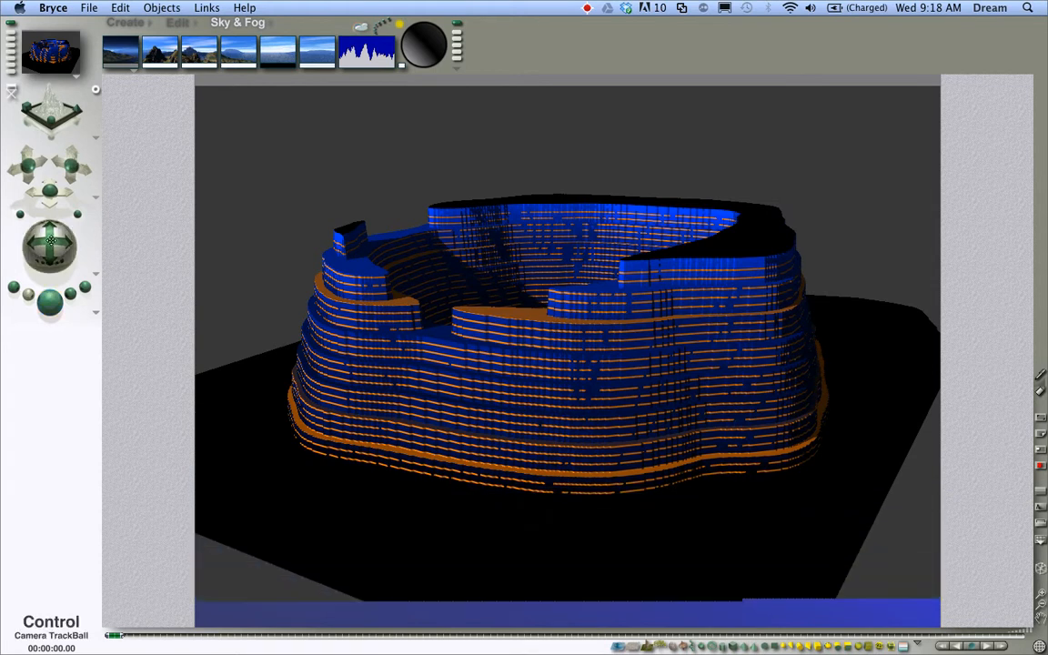
Set up the terrain export as COLLADA (Mesh Export) named bryce-volcano.dae on the Desktop.
{"action": "left_click", "coordinate": [89, 7]}
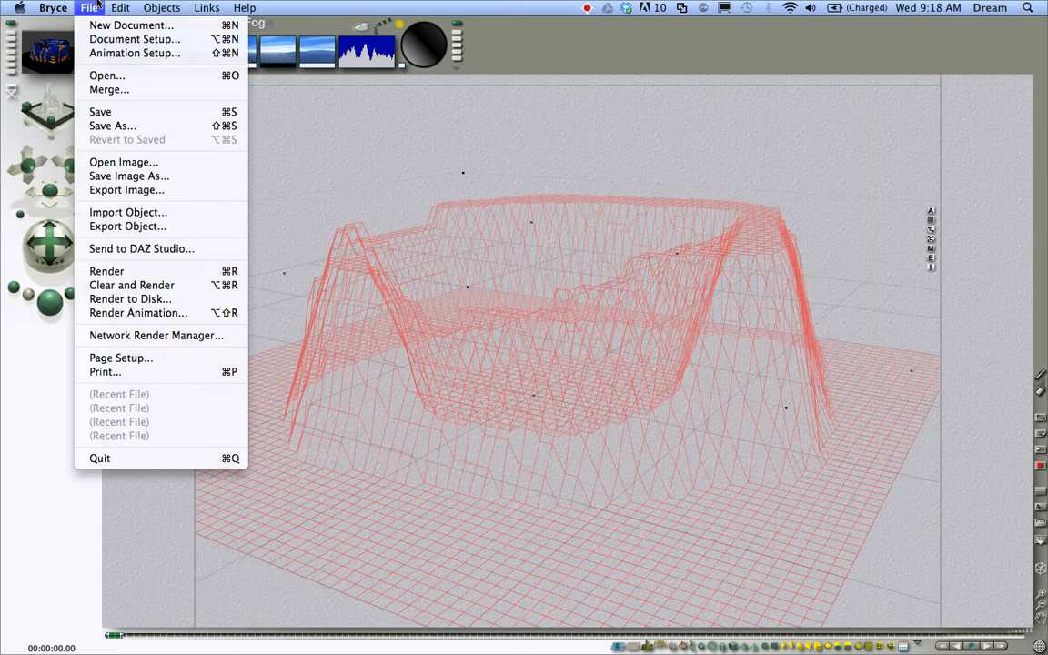
{"action": "mouse_move", "coordinate": [128, 212]}
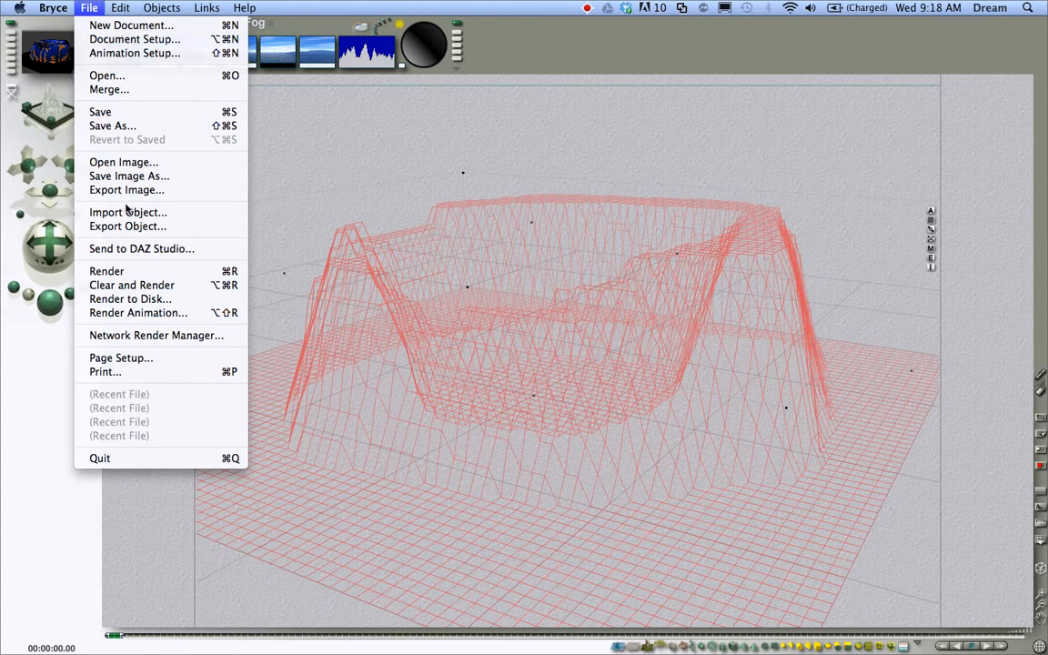
{"action": "left_click", "coordinate": [128, 225]}
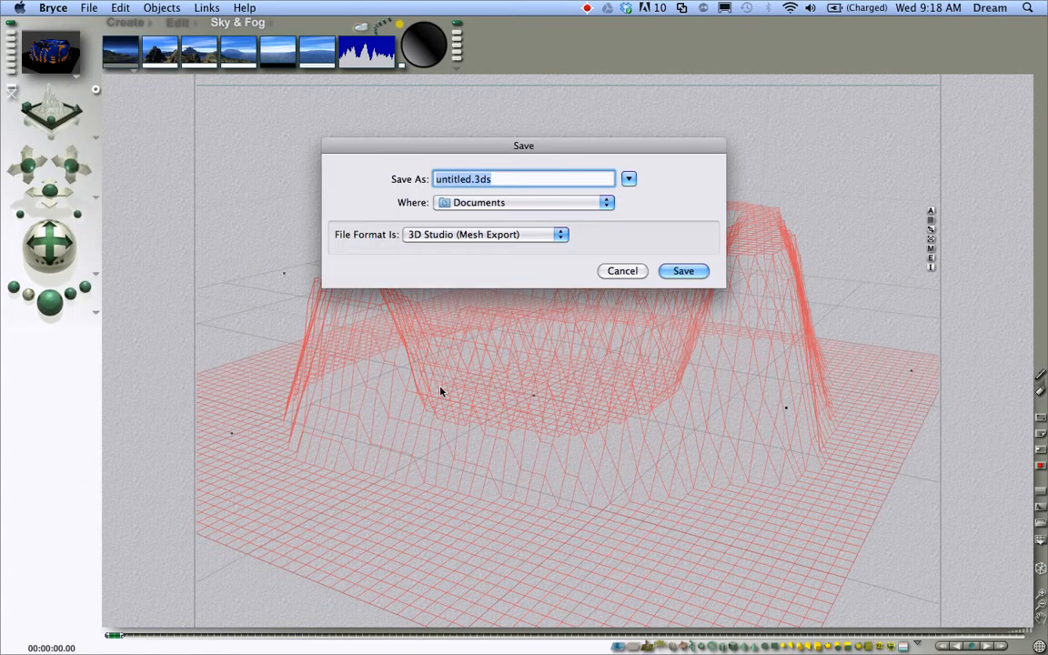
{"action": "left_click", "coordinate": [484, 234]}
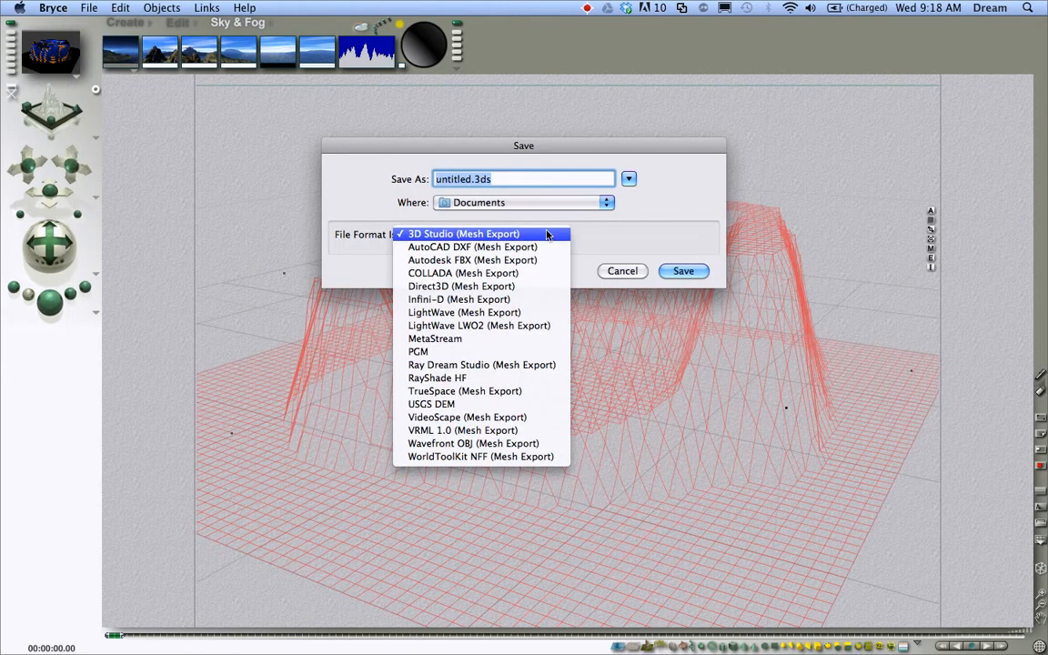
{"action": "mouse_move", "coordinate": [472, 260]}
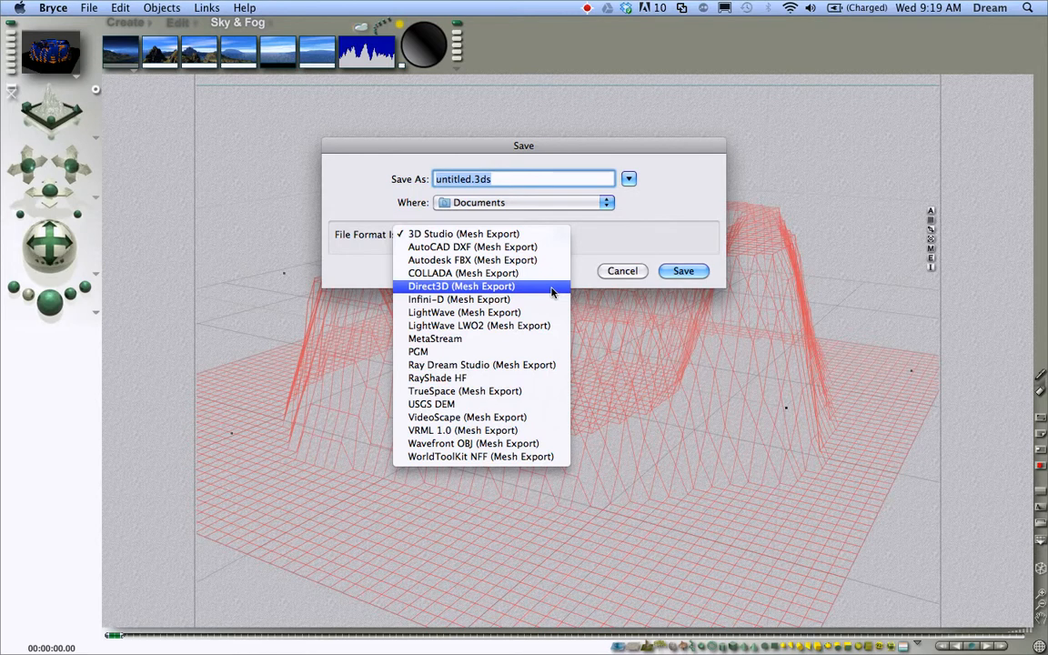
{"action": "mouse_move", "coordinate": [618, 239]}
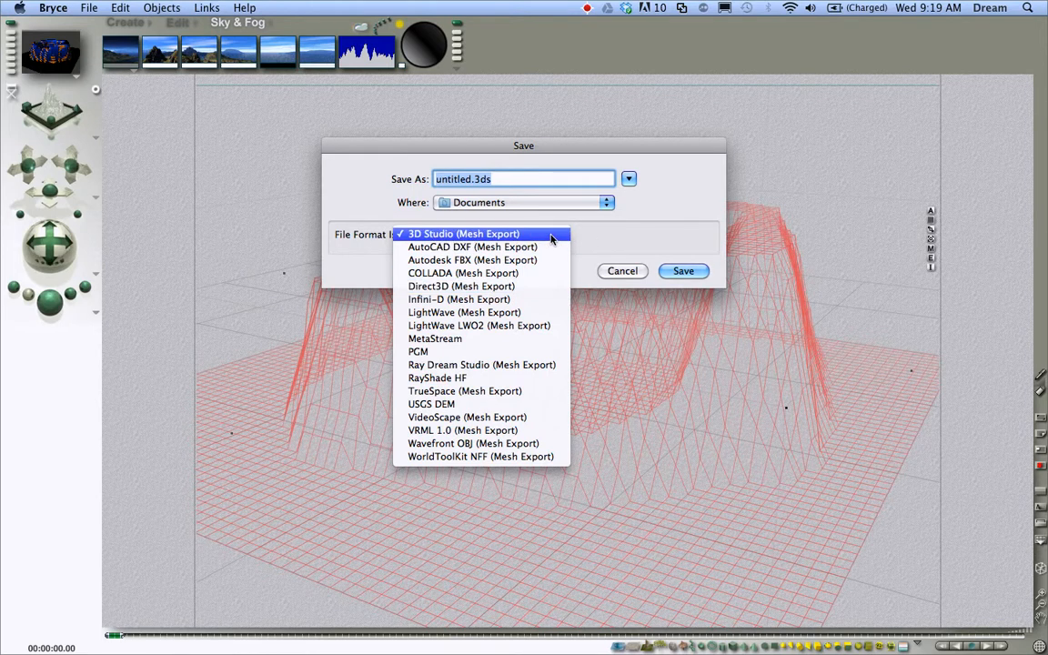
{"action": "left_click", "coordinate": [462, 273]}
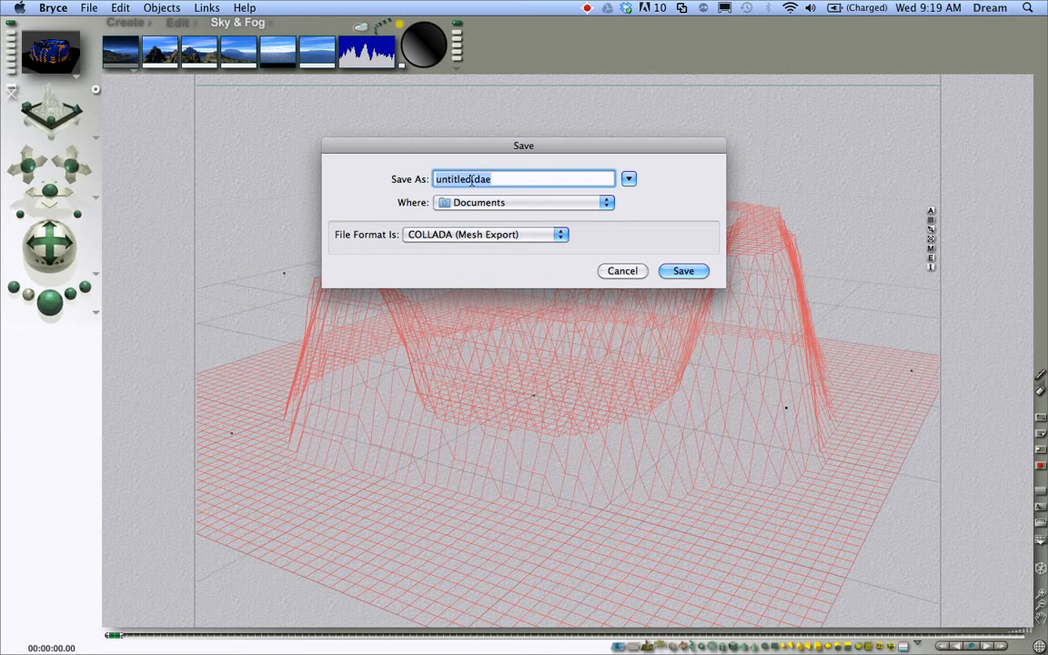
{"action": "mouse_move", "coordinate": [664, 216]}
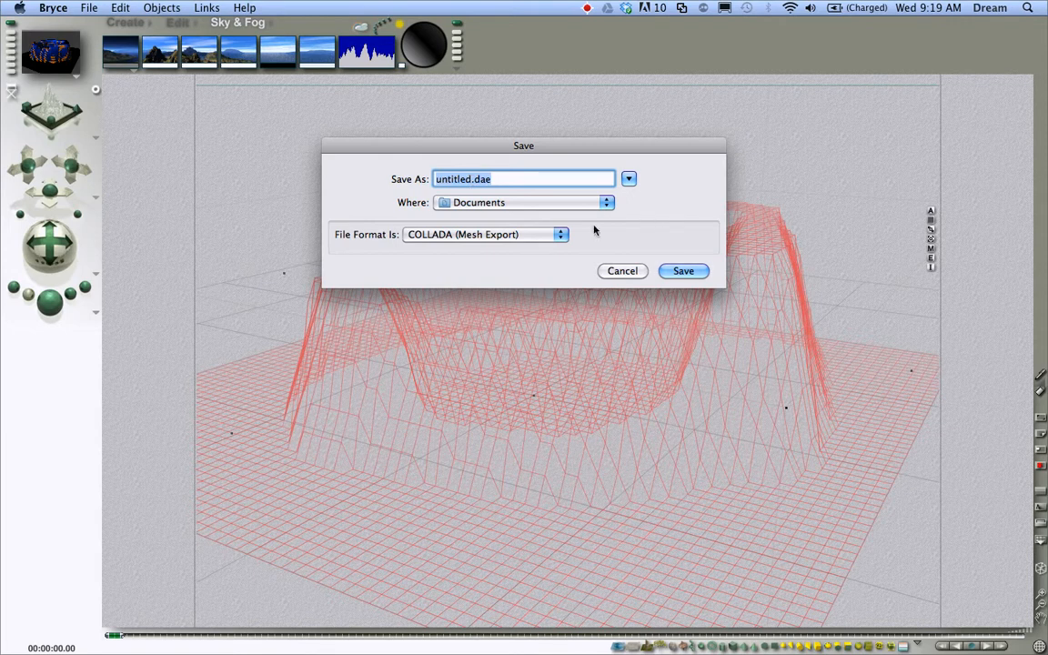
{"action": "left_click", "coordinate": [484, 234]}
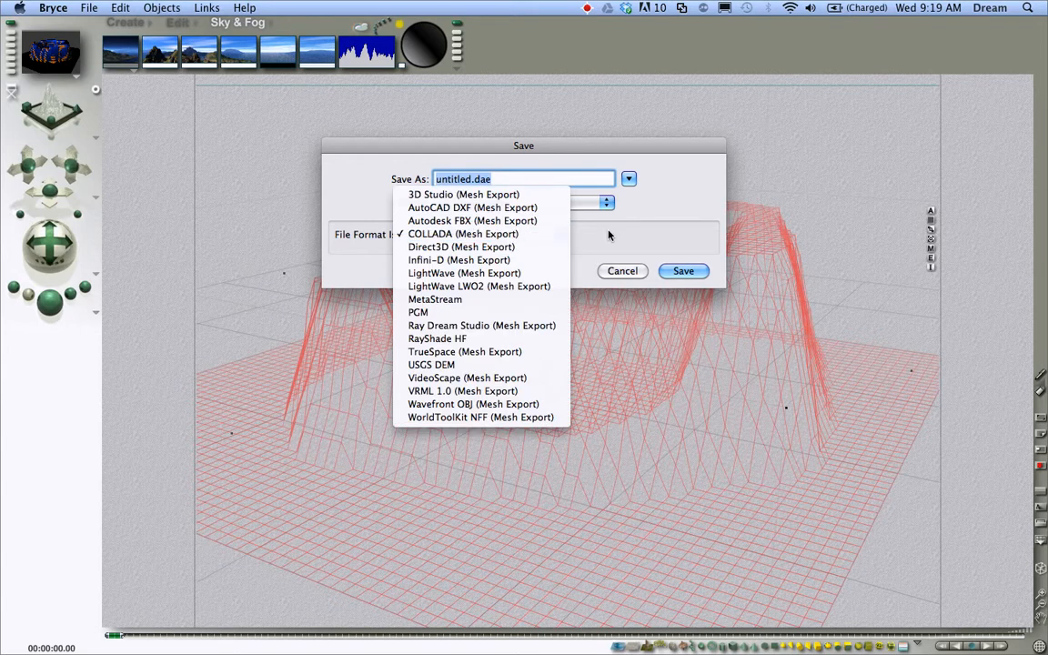
{"action": "left_click", "coordinate": [463, 233]}
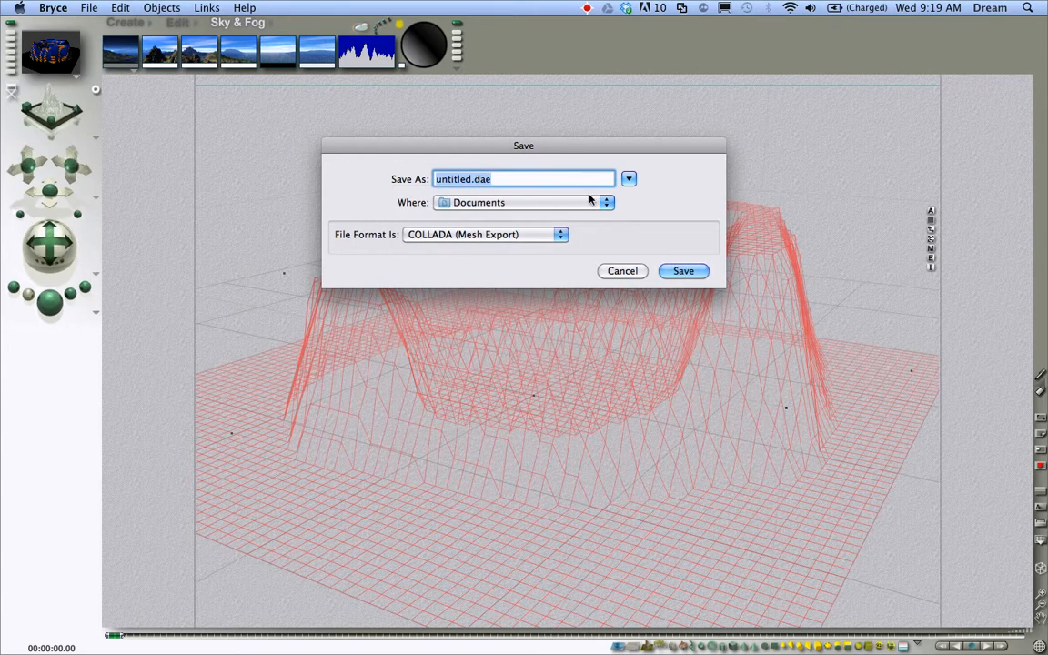
{"action": "left_click", "coordinate": [628, 178]}
{"action": "type", "text": "bryce-volcano"}
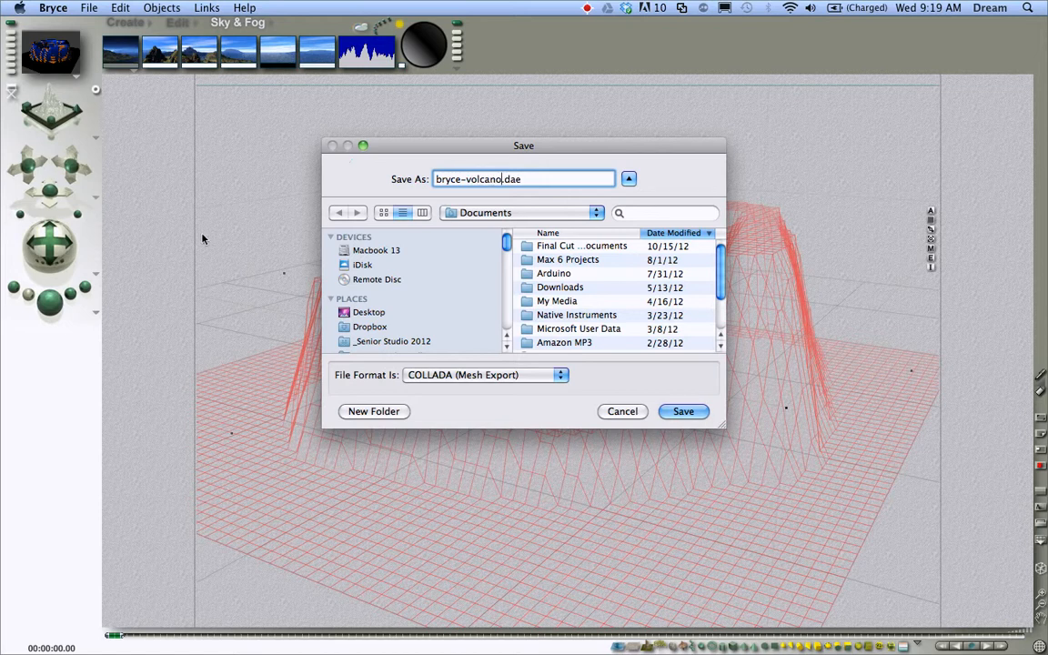
{"action": "left_click", "coordinate": [369, 311]}
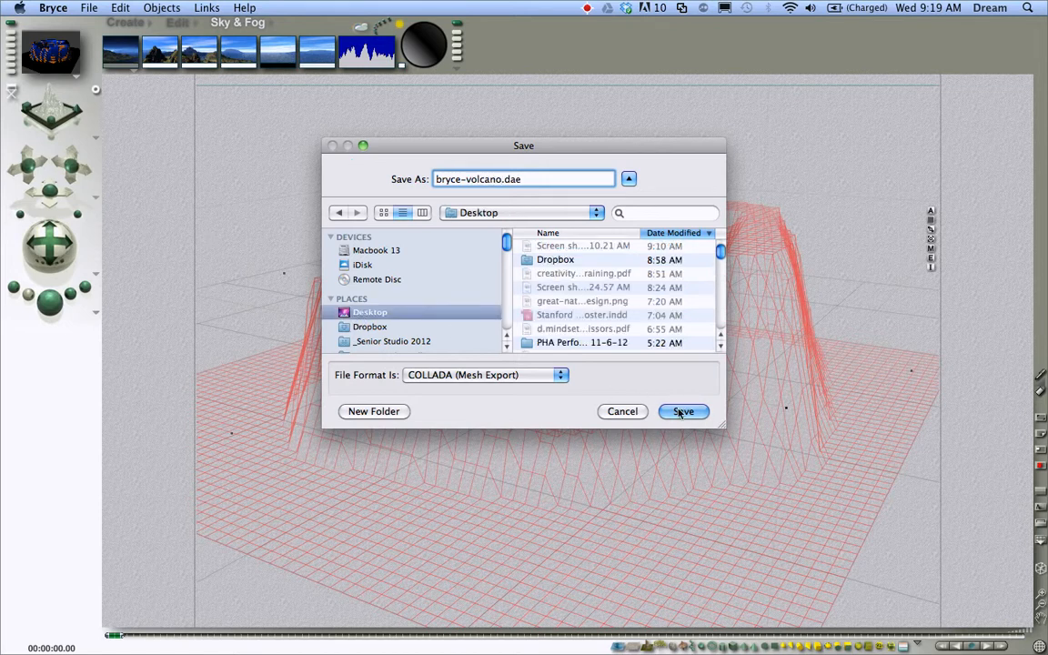
Save bryce-volcano.dae and confirm the terrain mesh export at about 3528 polygons.
{"action": "left_click", "coordinate": [683, 411]}
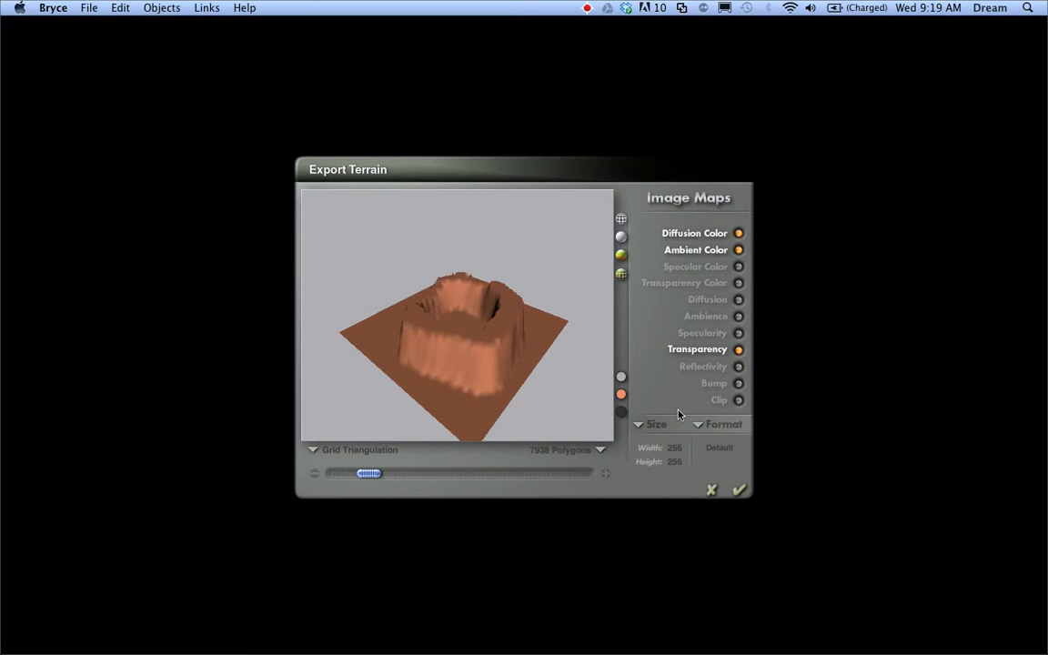
{"action": "mouse_move", "coordinate": [409, 451]}
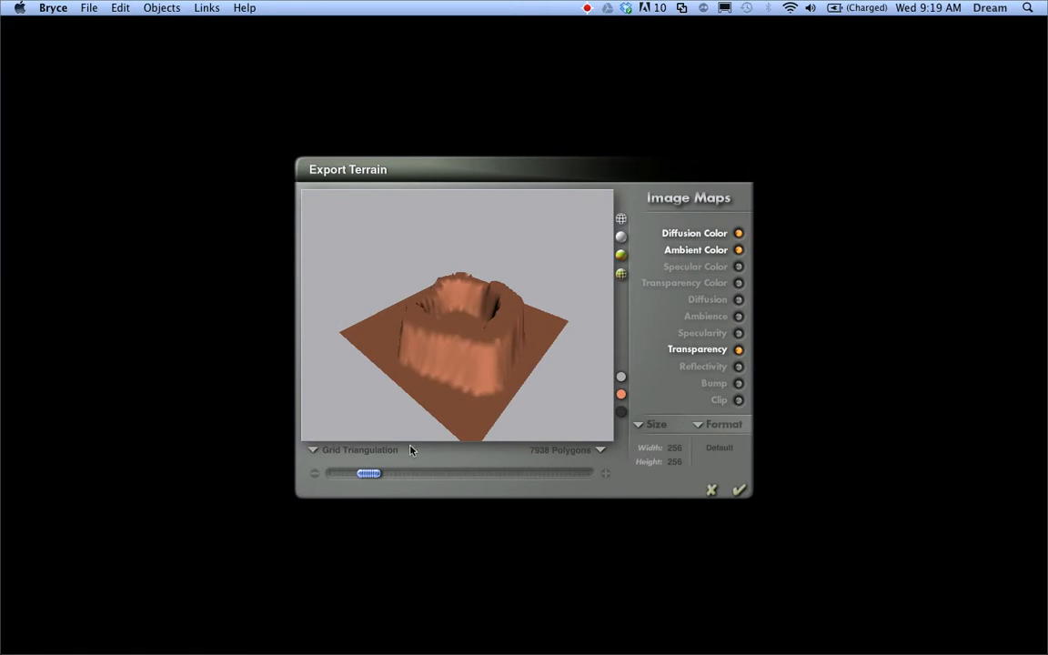
{"action": "left_click_drag", "start_coordinate": [370, 473], "coordinate": [355, 472]}
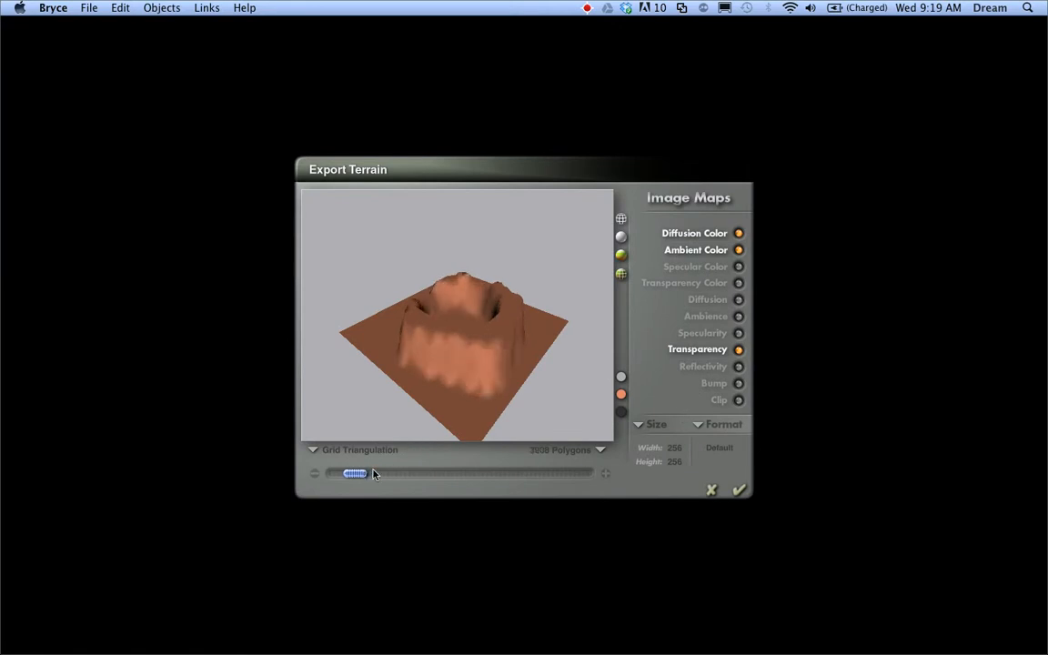
{"action": "left_click_drag", "start_coordinate": [357, 474], "coordinate": [342, 473]}
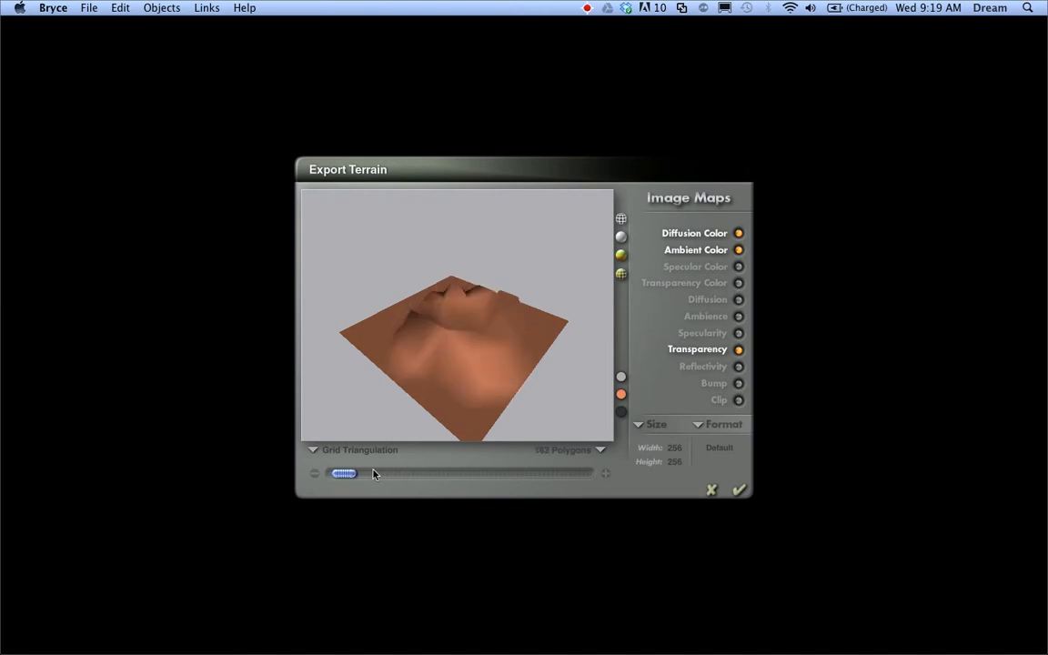
{"action": "left_click_drag", "start_coordinate": [344, 473], "coordinate": [454, 473]}
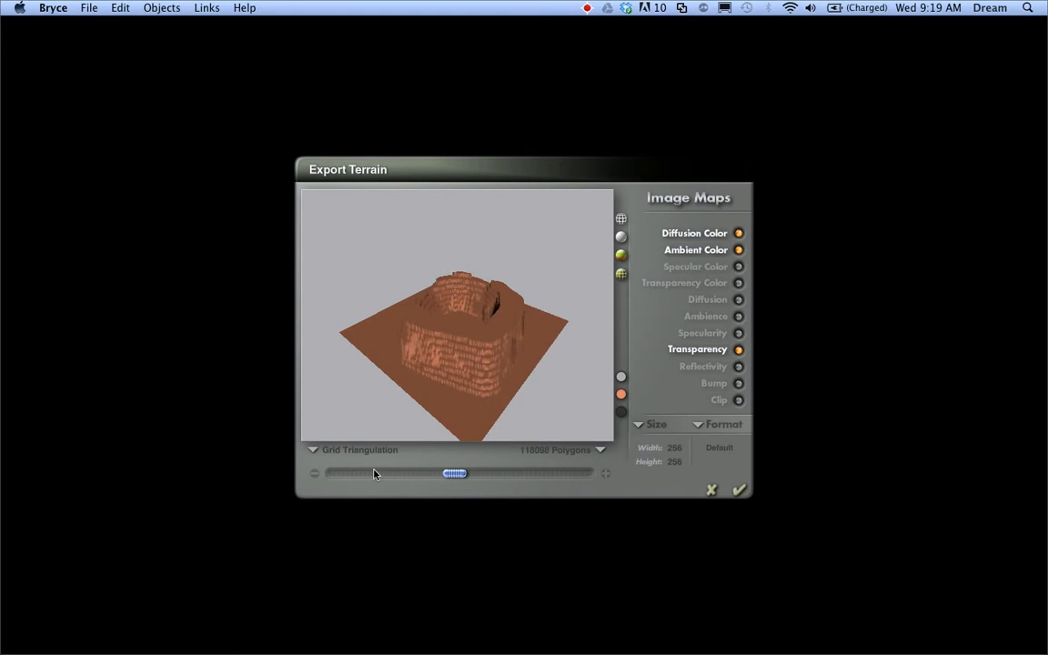
{"action": "left_click_drag", "start_coordinate": [455, 473], "coordinate": [489, 473]}
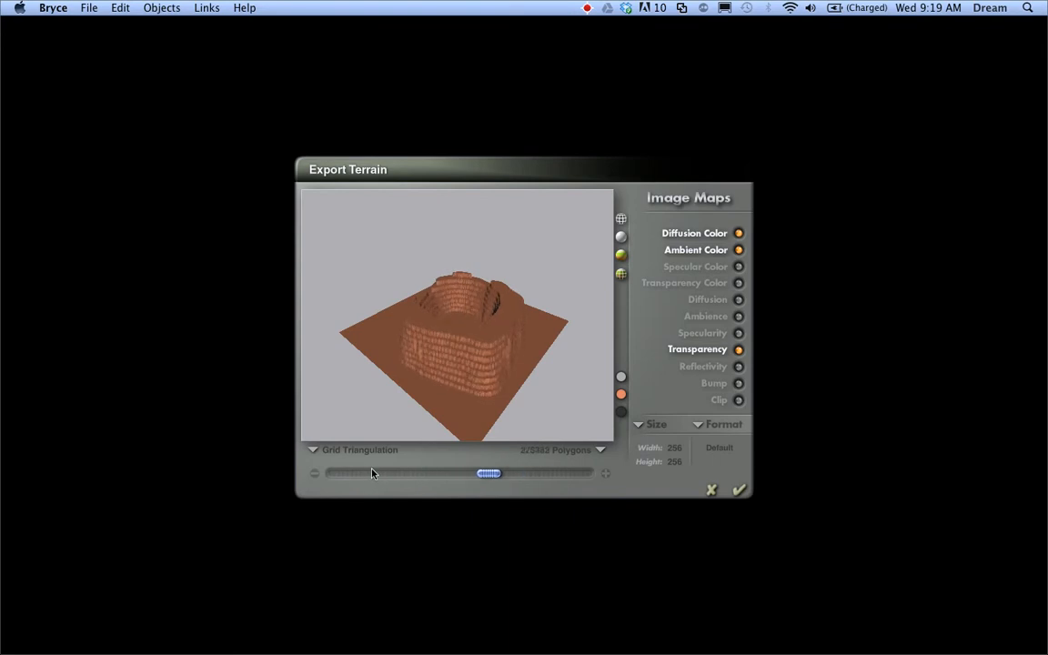
{"action": "left_click_drag", "start_coordinate": [488, 473], "coordinate": [397, 473]}
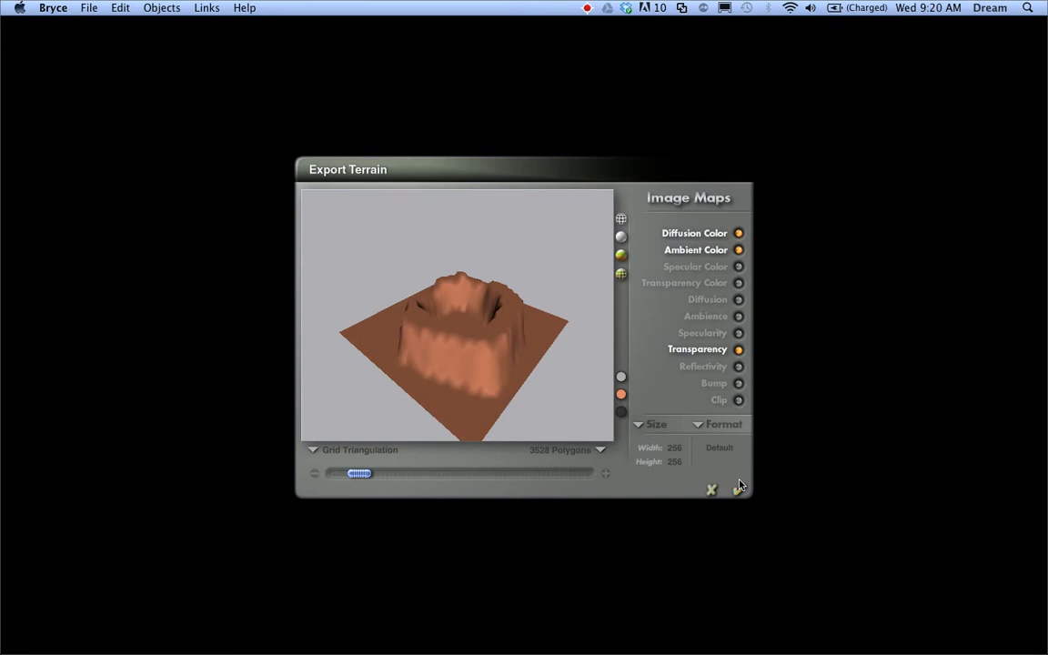
{"action": "left_click", "coordinate": [738, 489]}
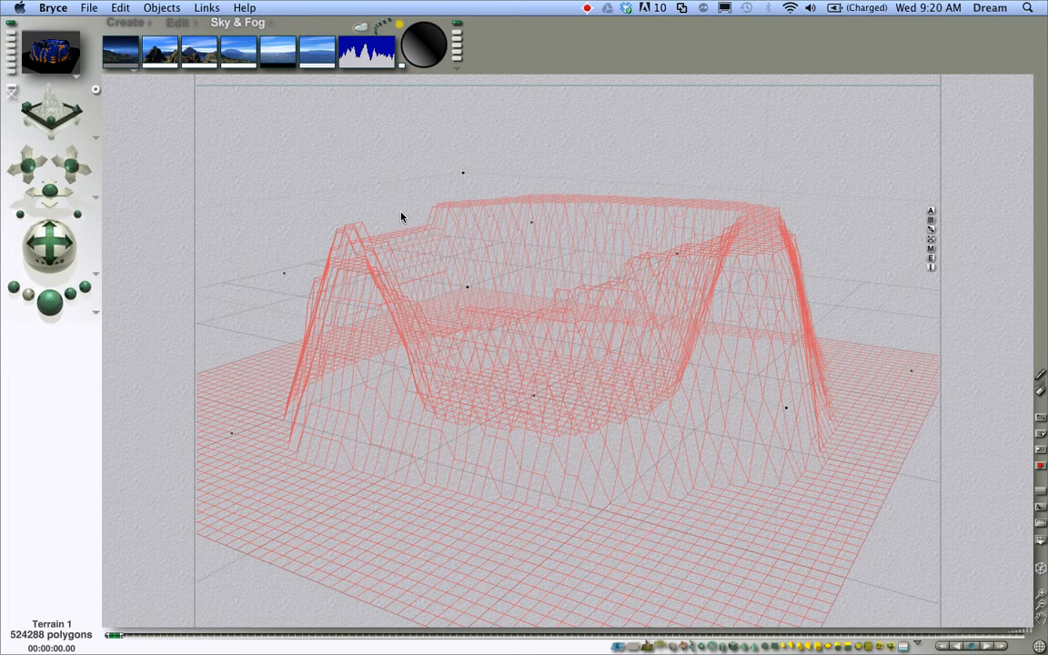
Choose Quit Bryce from the Bryce application menu.
{"action": "left_click", "coordinate": [52, 8]}
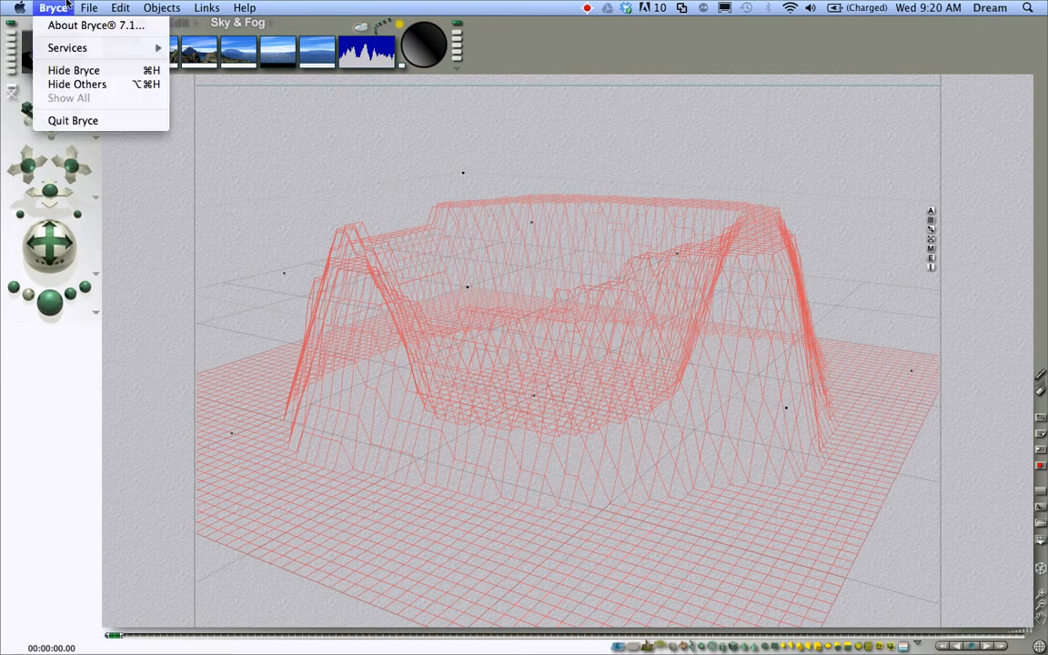
{"action": "mouse_move", "coordinate": [73, 120]}
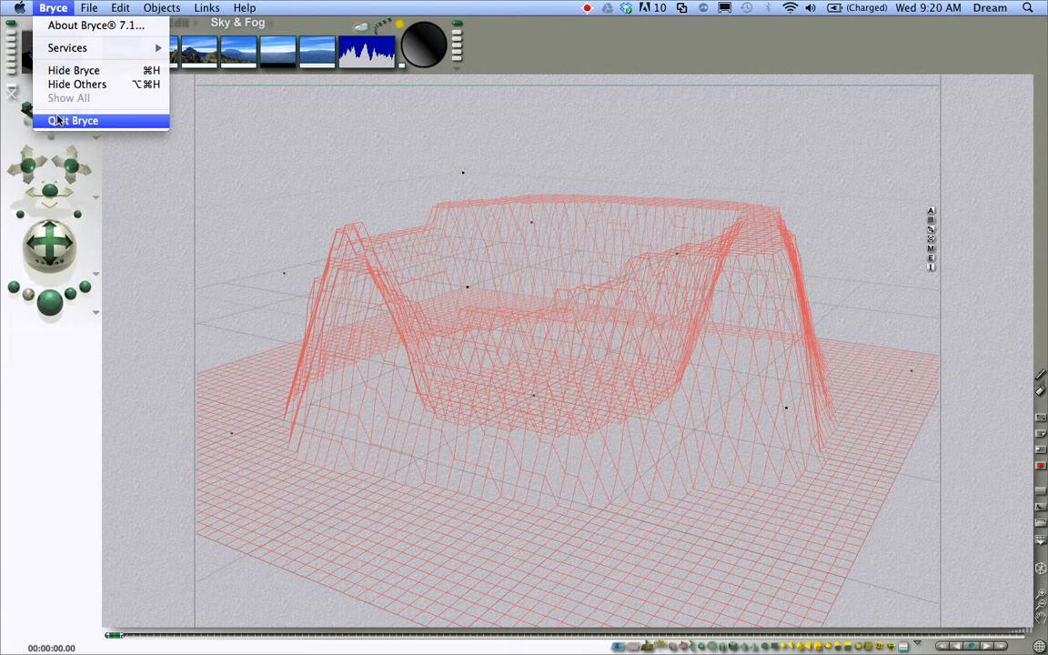
{"action": "left_click", "coordinate": [73, 120]}
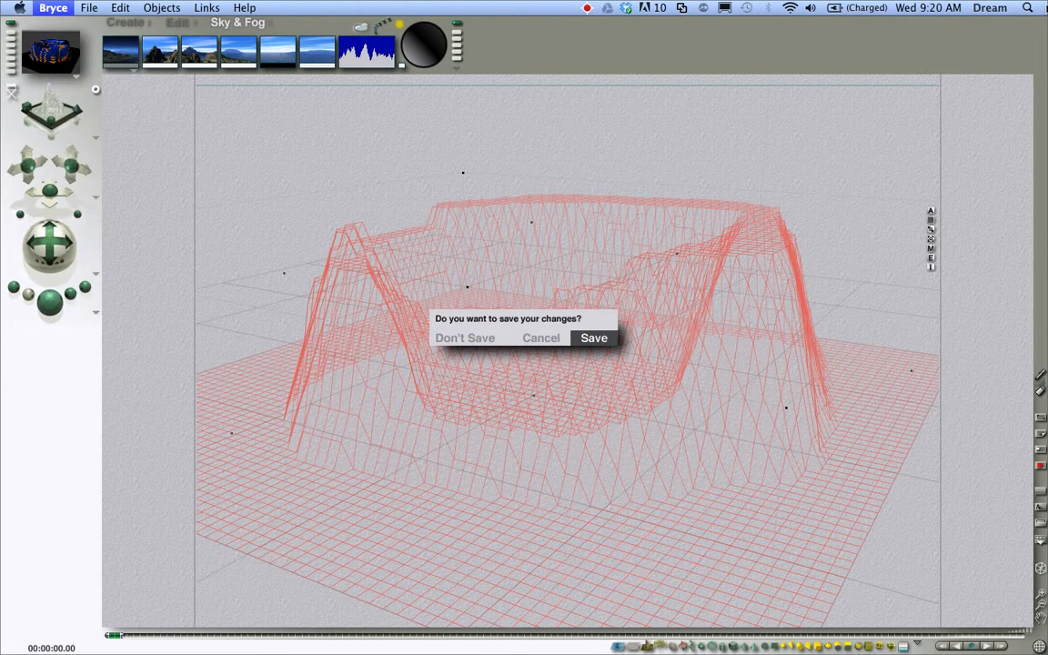